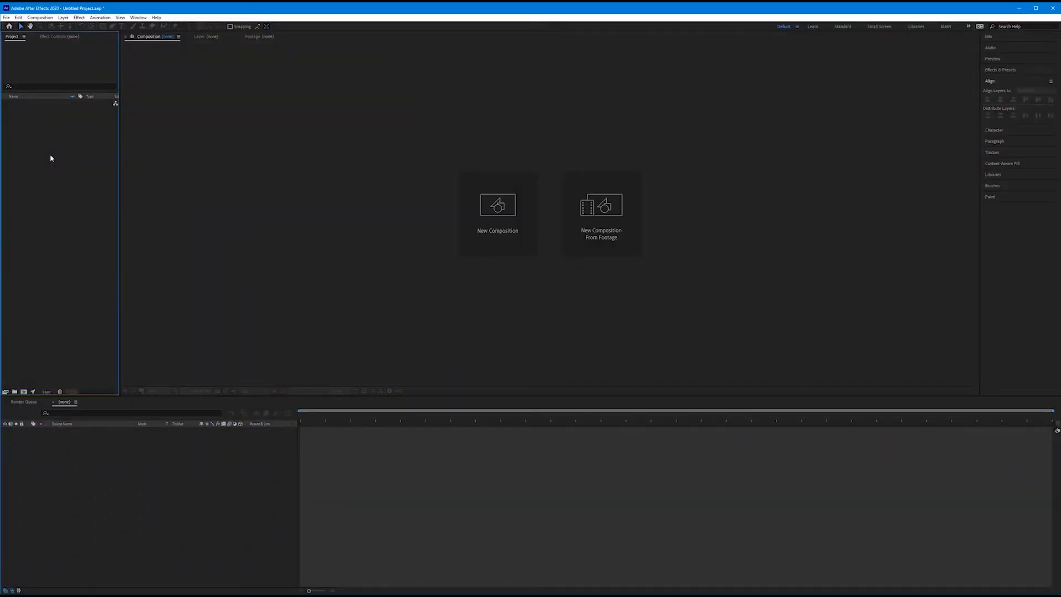
- Create a 1920×1080, 24 fps composition named '3D Circles' using the HDTV 1080 24 preset
{"action": "left_click", "coordinate": [39, 17]}
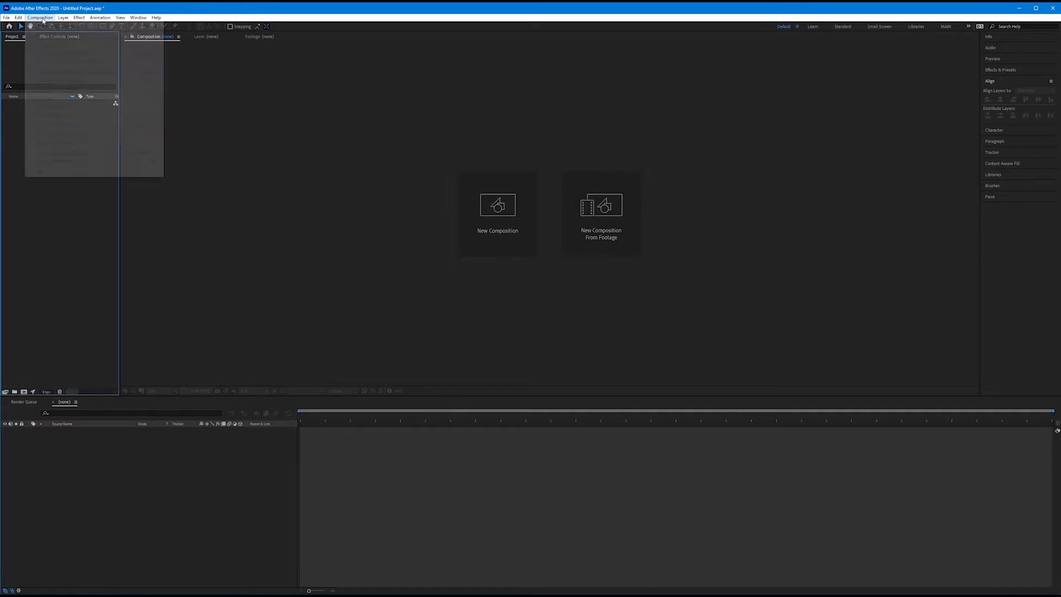
{"action": "left_click", "coordinate": [497, 205]}
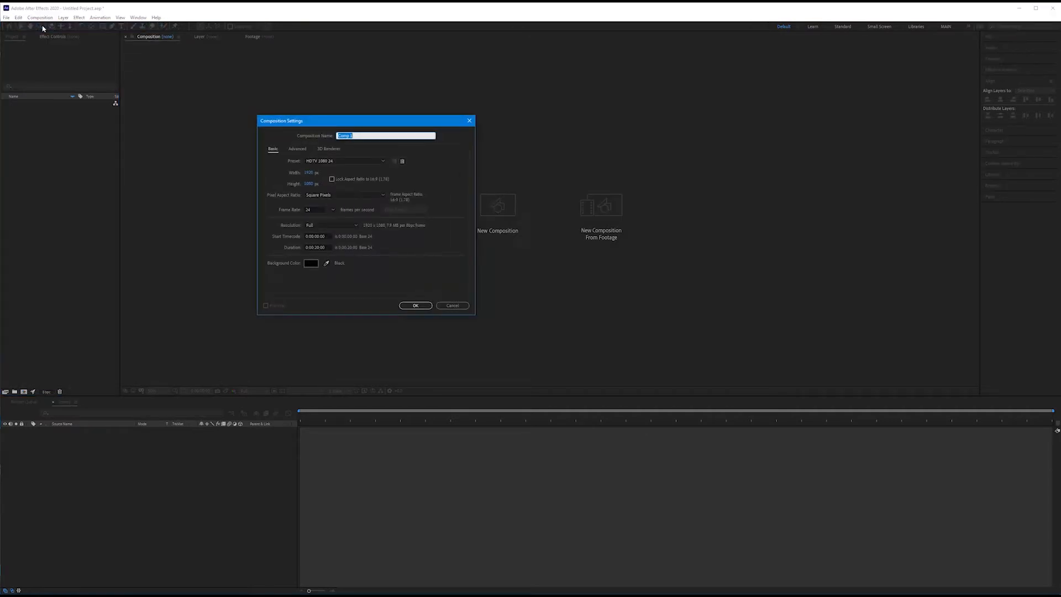
{"action": "mouse_move", "coordinate": [72, 46]}
{"action": "type", "text": "3D Cubes"}
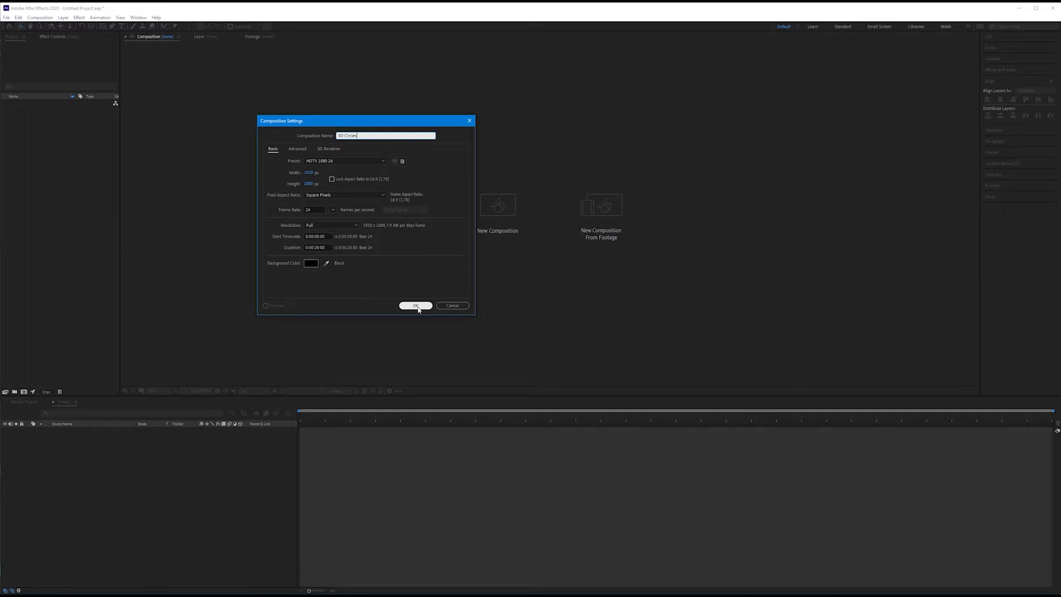
{"action": "left_click", "coordinate": [416, 305]}
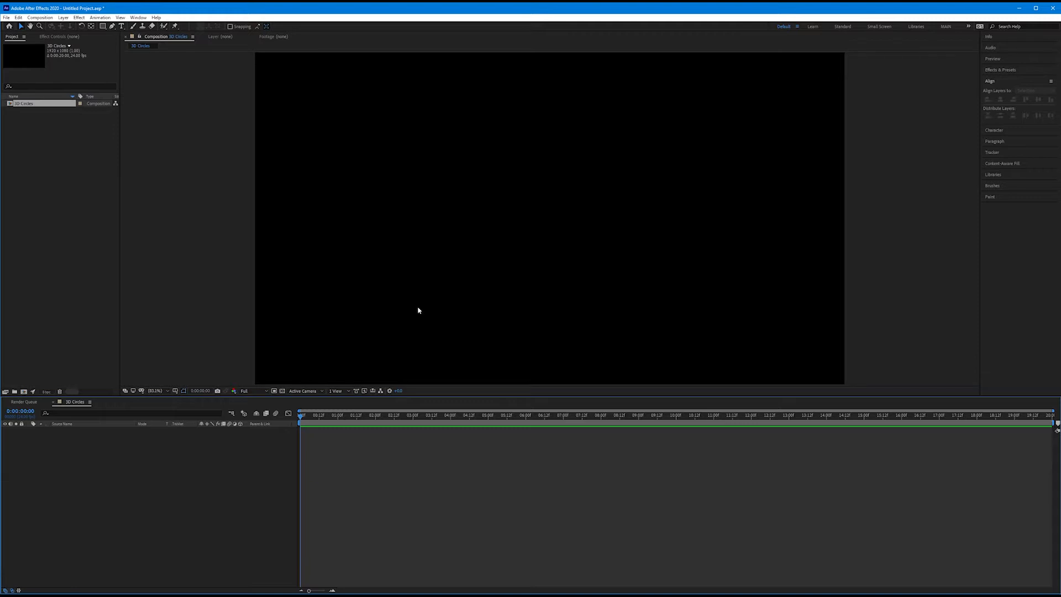
{"action": "mouse_move", "coordinate": [255, 151]}
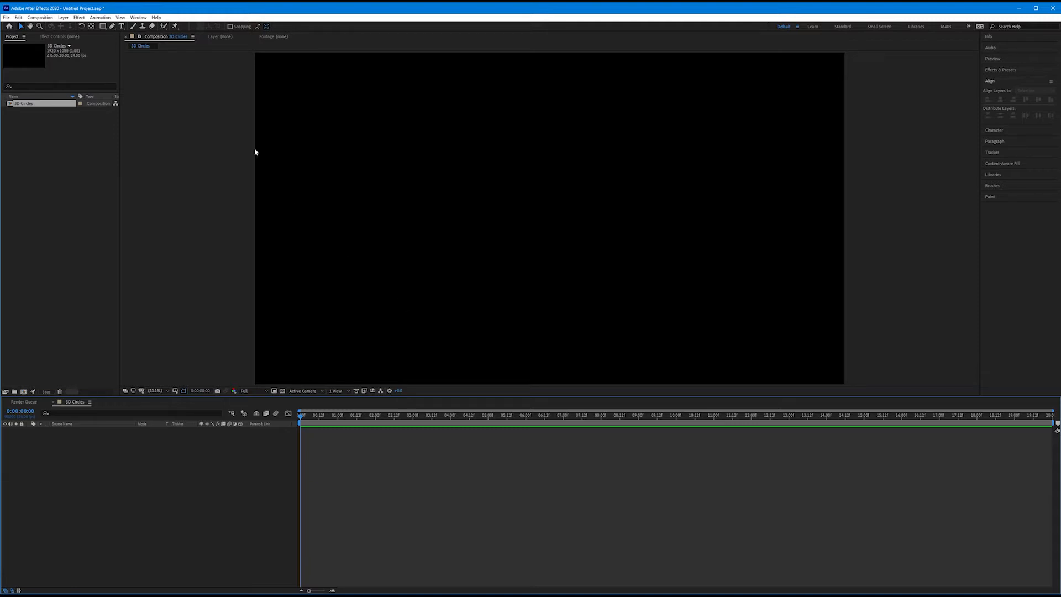
- Add a shape layer and draw a blue-stroked circle with no fill using the Ellipse tool
{"action": "left_click", "coordinate": [62, 18]}
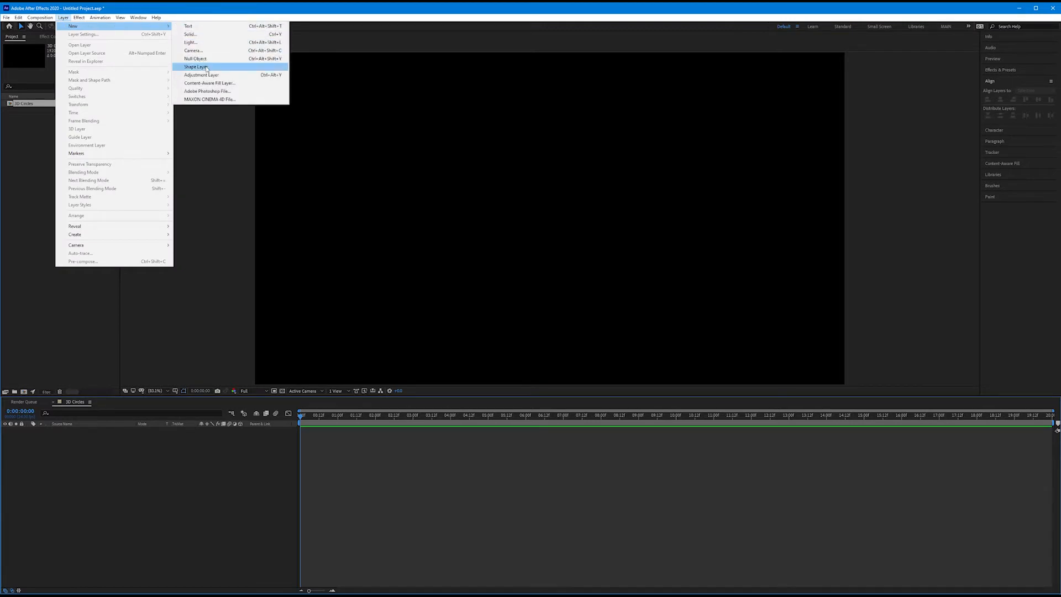
{"action": "left_click", "coordinate": [196, 67]}
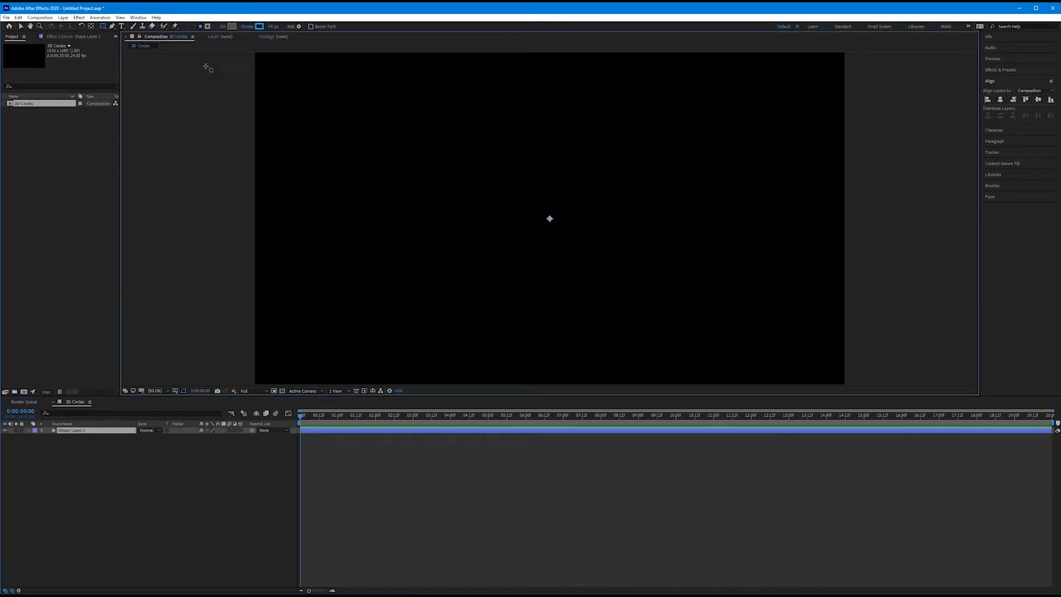
{"action": "left_click", "coordinate": [103, 26]}
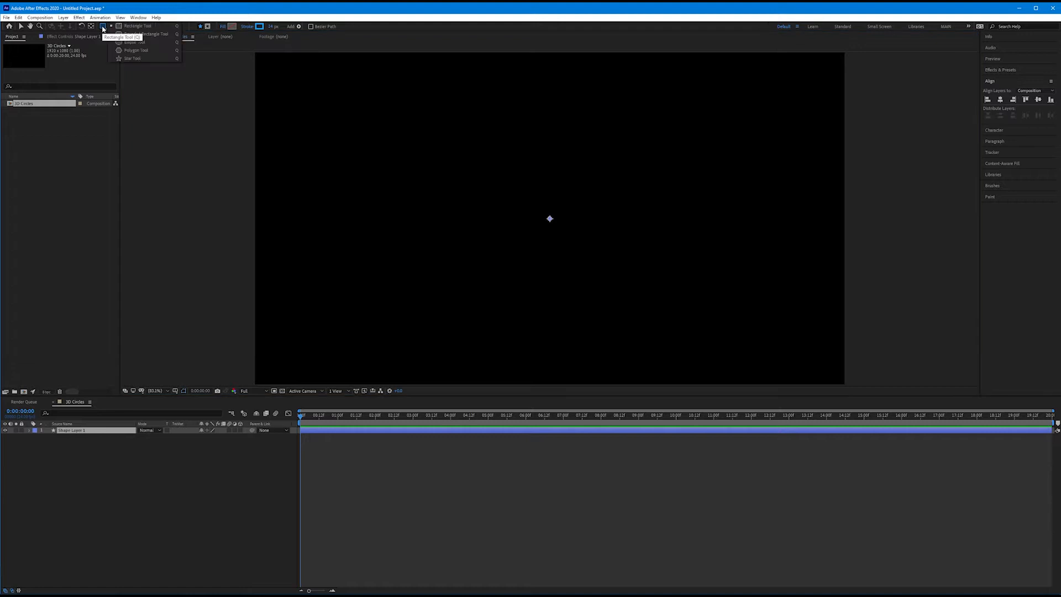
{"action": "mouse_move", "coordinate": [134, 42]}
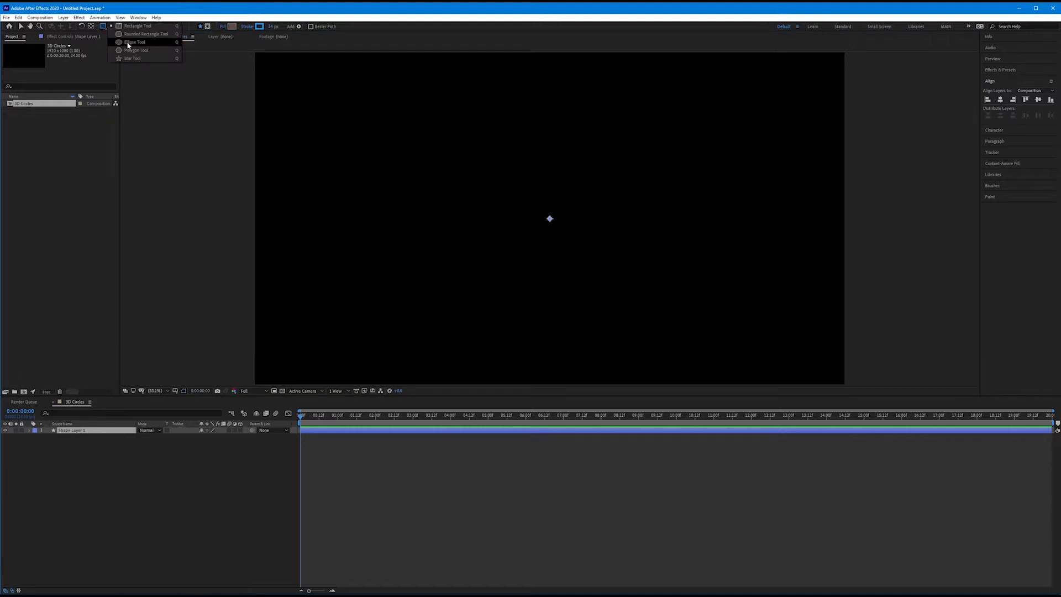
{"action": "left_click", "coordinate": [135, 42]}
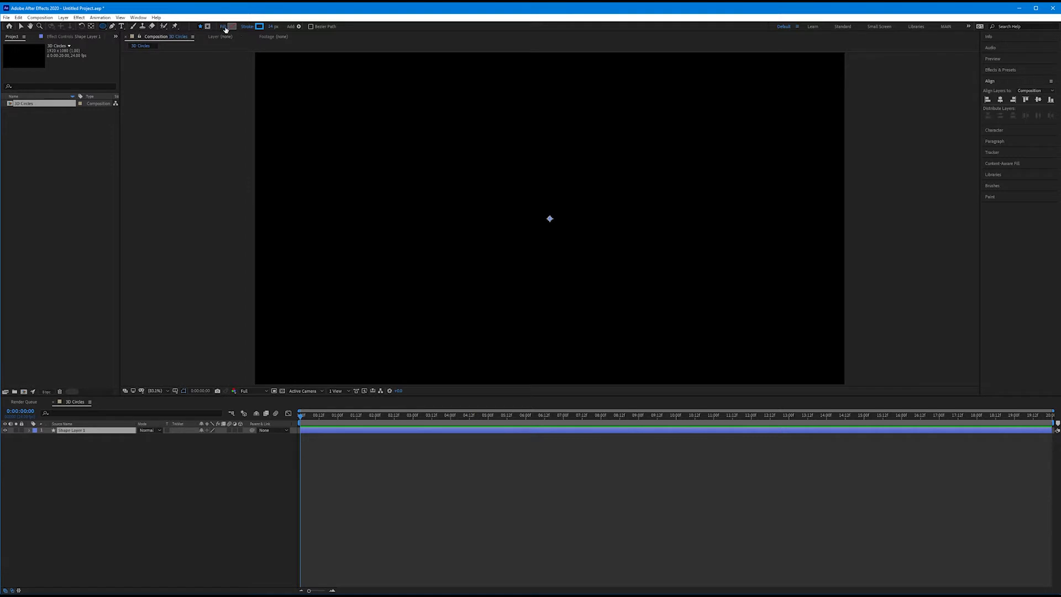
{"action": "left_click", "coordinate": [223, 26]}
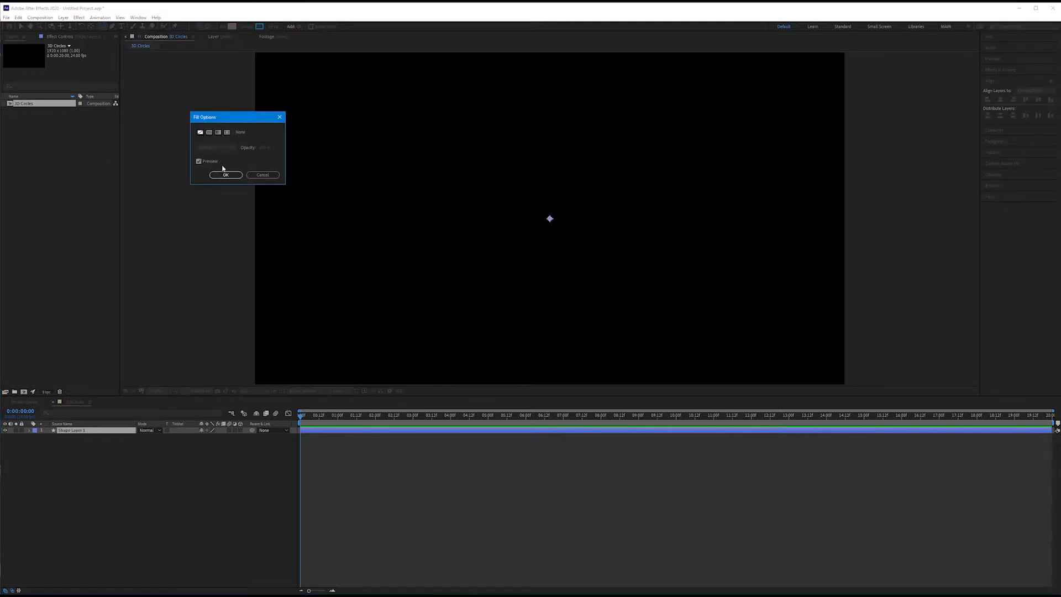
{"action": "left_click", "coordinate": [225, 175]}
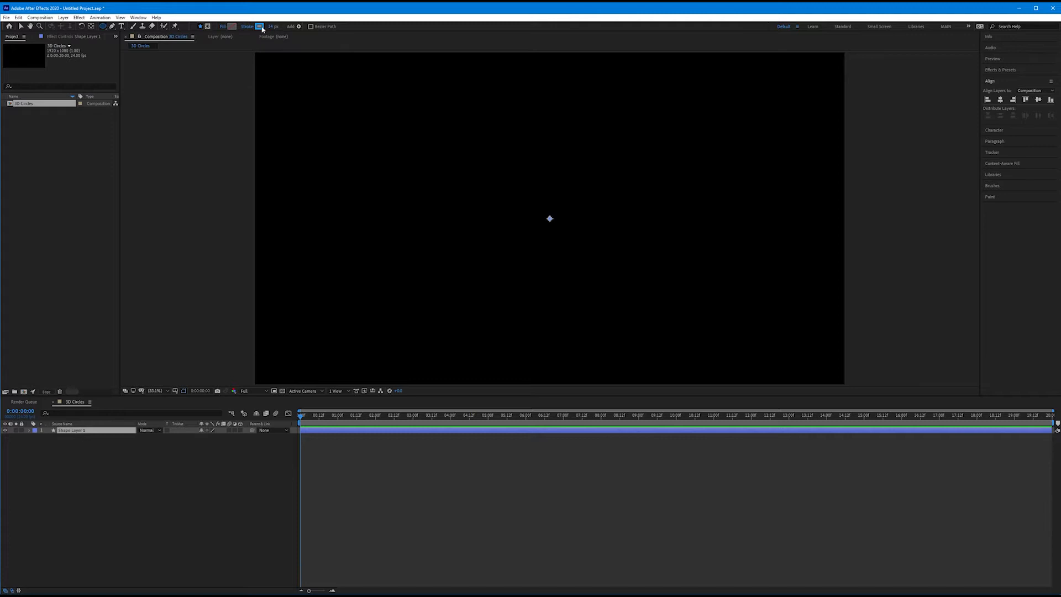
{"action": "mouse_move", "coordinate": [273, 27]}
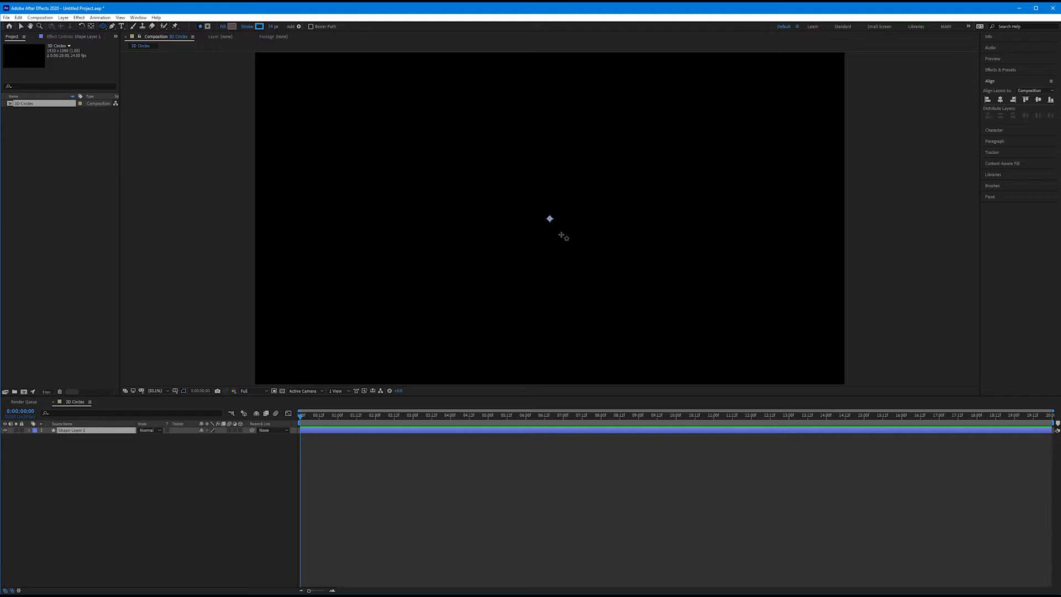
{"action": "mouse_move", "coordinate": [523, 222]}
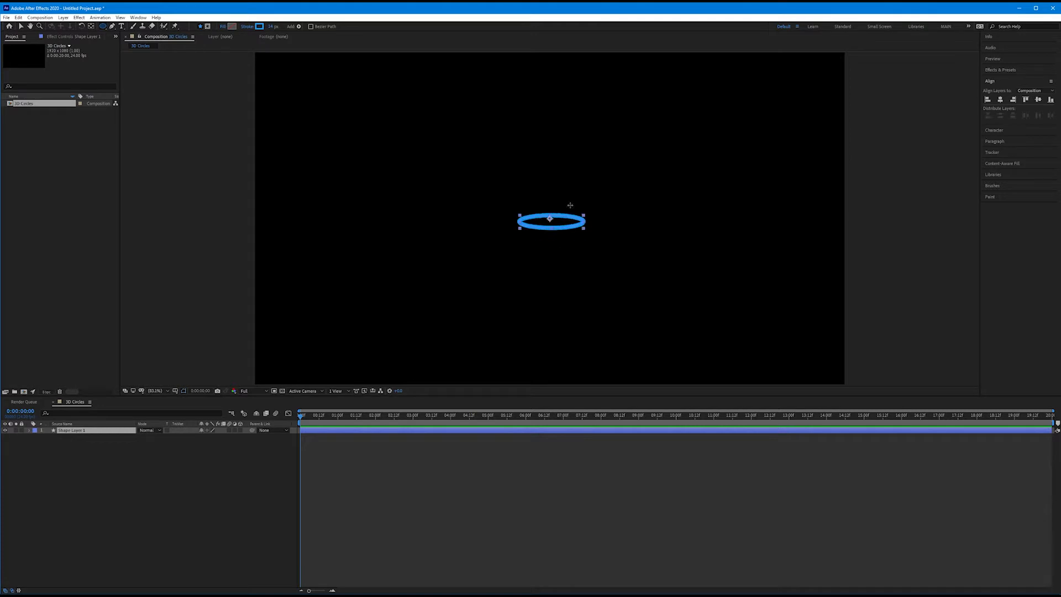
{"action": "left_click", "coordinate": [21, 430]}
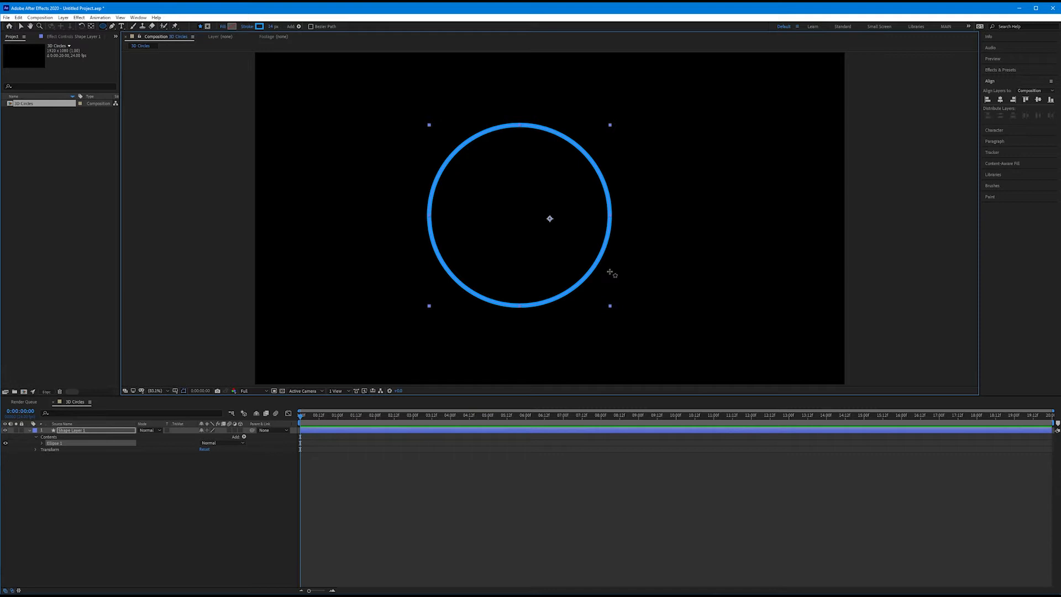
{"action": "mouse_move", "coordinate": [105, 42]}
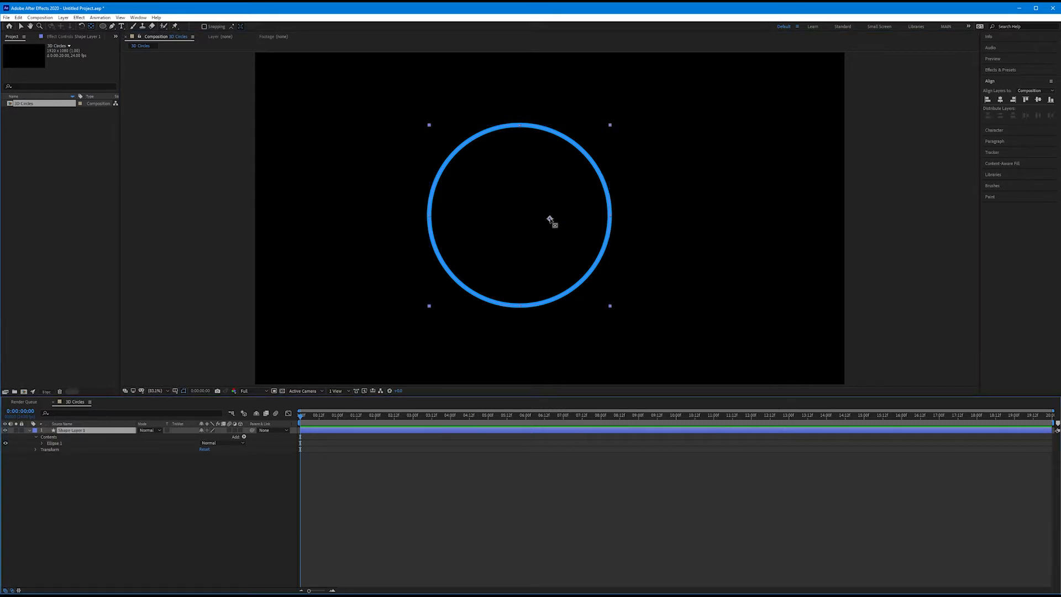
- Center the circle's anchor point with Pan Behind and align the circle to the composition centre
{"action": "double_click", "coordinate": [72, 430]}
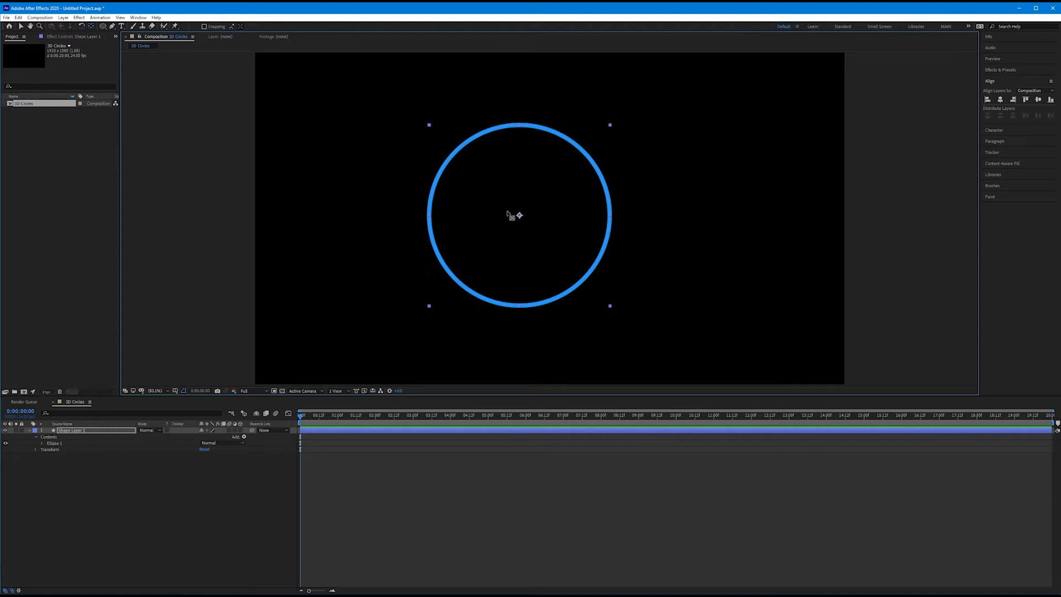
{"action": "mouse_move", "coordinate": [525, 222]}
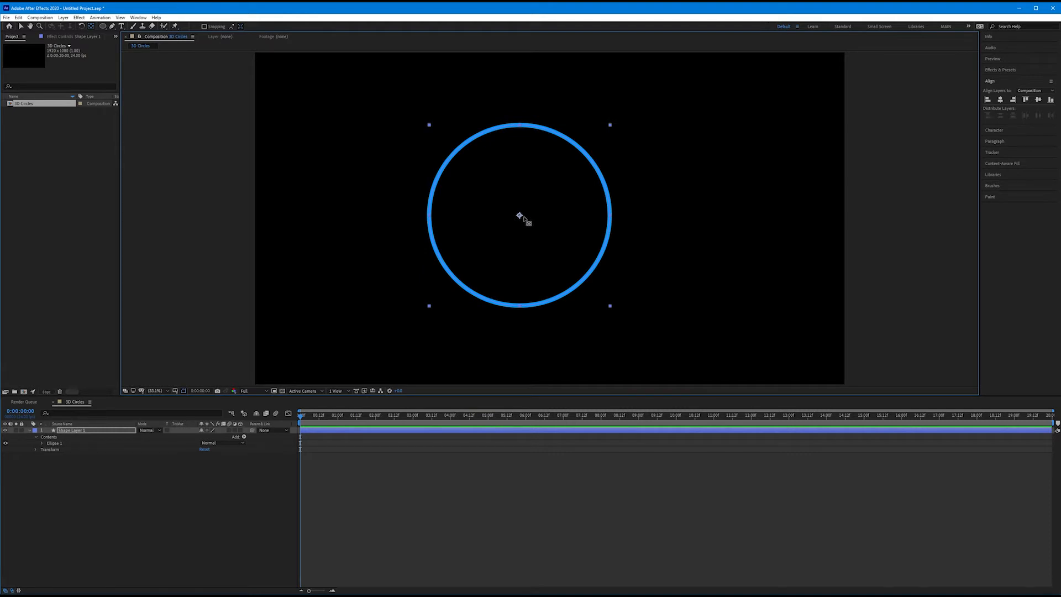
{"action": "mouse_move", "coordinate": [950, 96]}
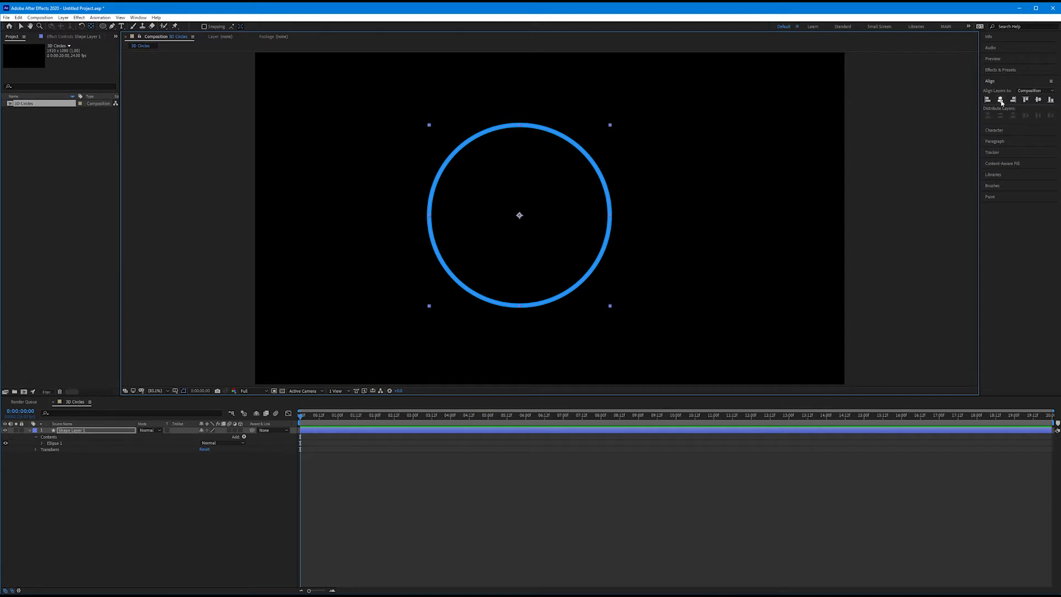
{"action": "left_click", "coordinate": [1038, 100]}
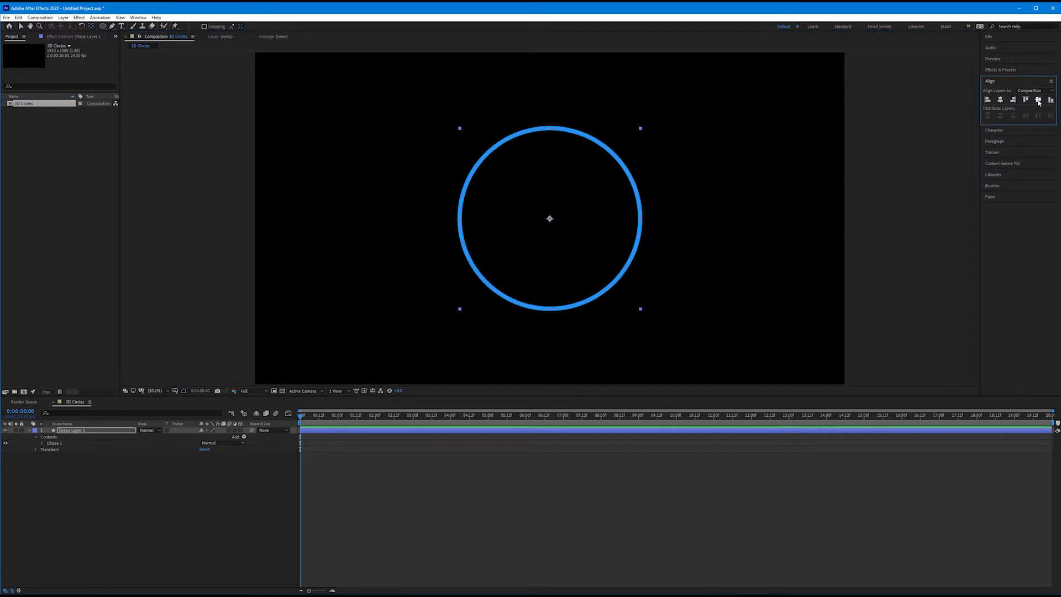
{"action": "mouse_move", "coordinate": [1037, 100]}
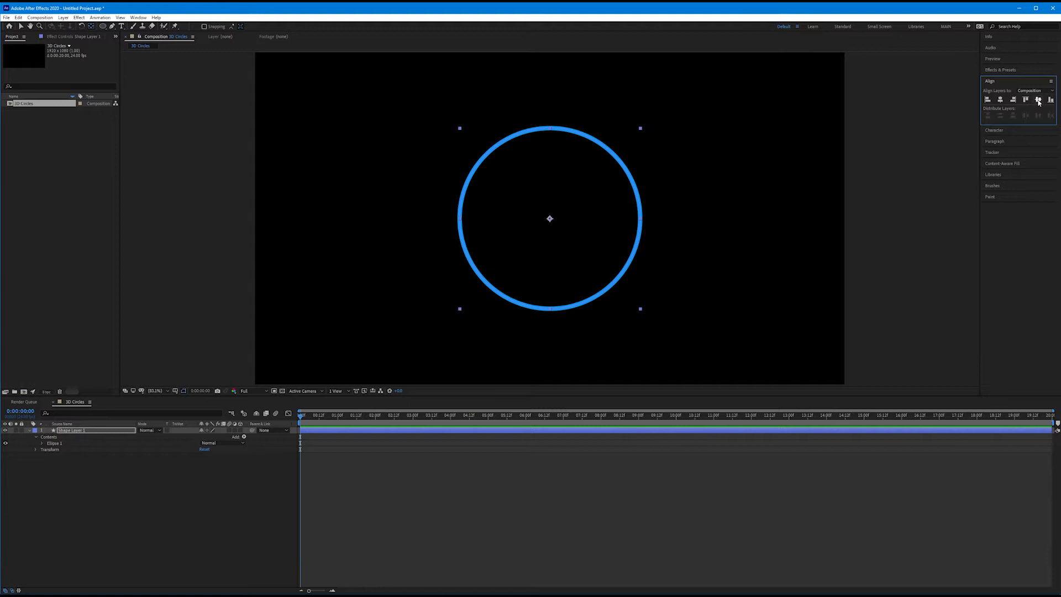
{"action": "mouse_move", "coordinate": [477, 121]}
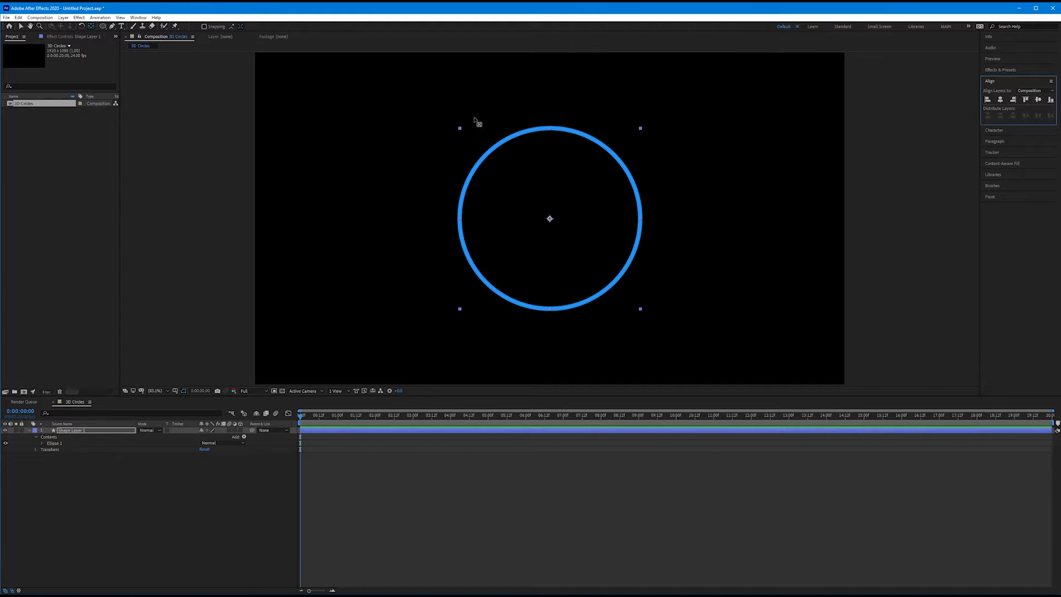
{"action": "mouse_move", "coordinate": [573, 284]}
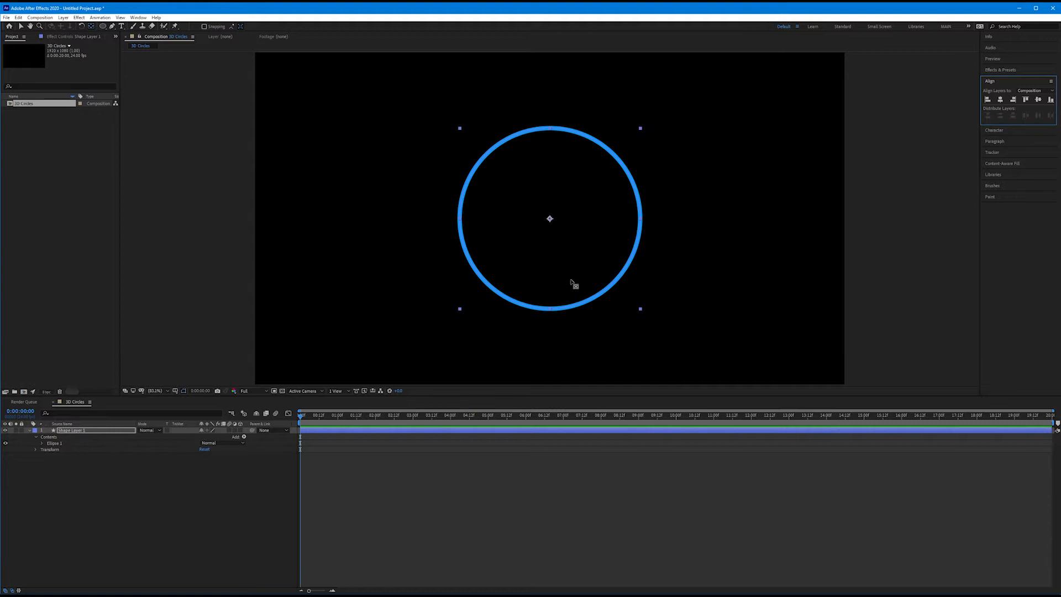
{"action": "mouse_move", "coordinate": [174, 392]}
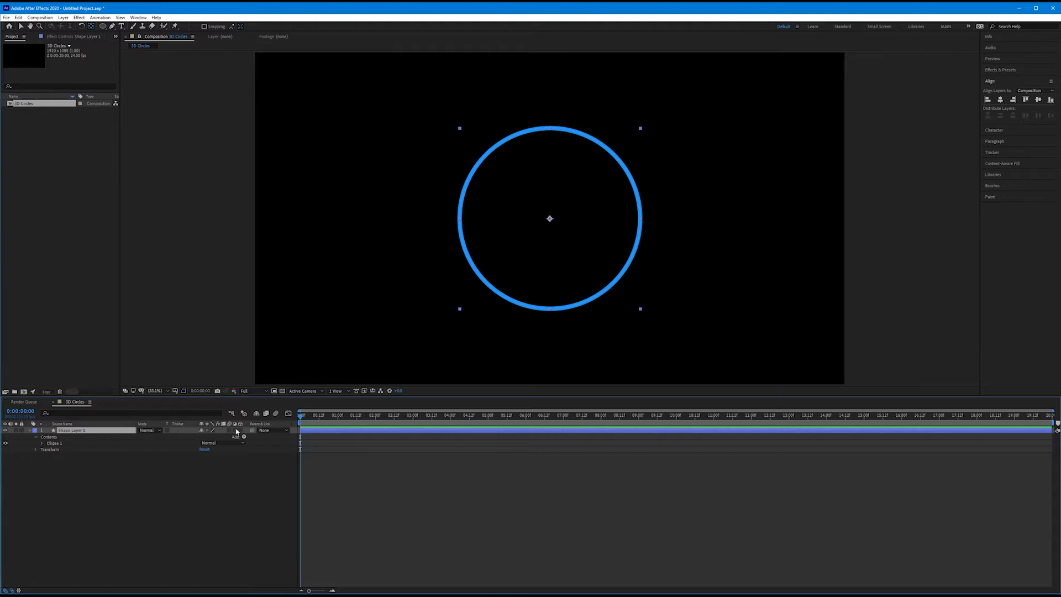
{"action": "mouse_move", "coordinate": [241, 425]}
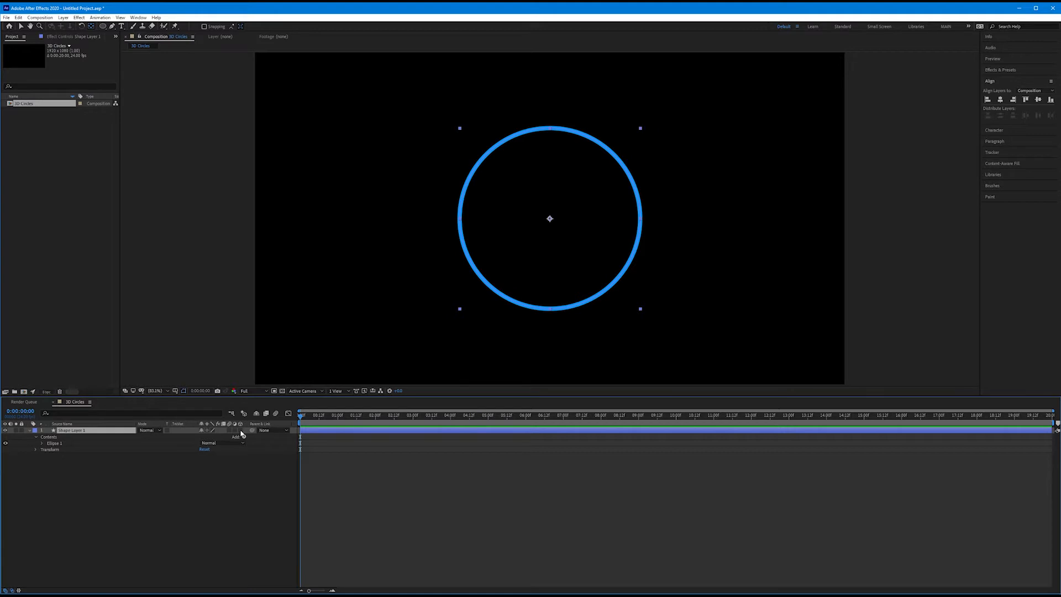
- Turn on the 3D Layer switch for Shape Layer 1
{"action": "left_click", "coordinate": [241, 424]}
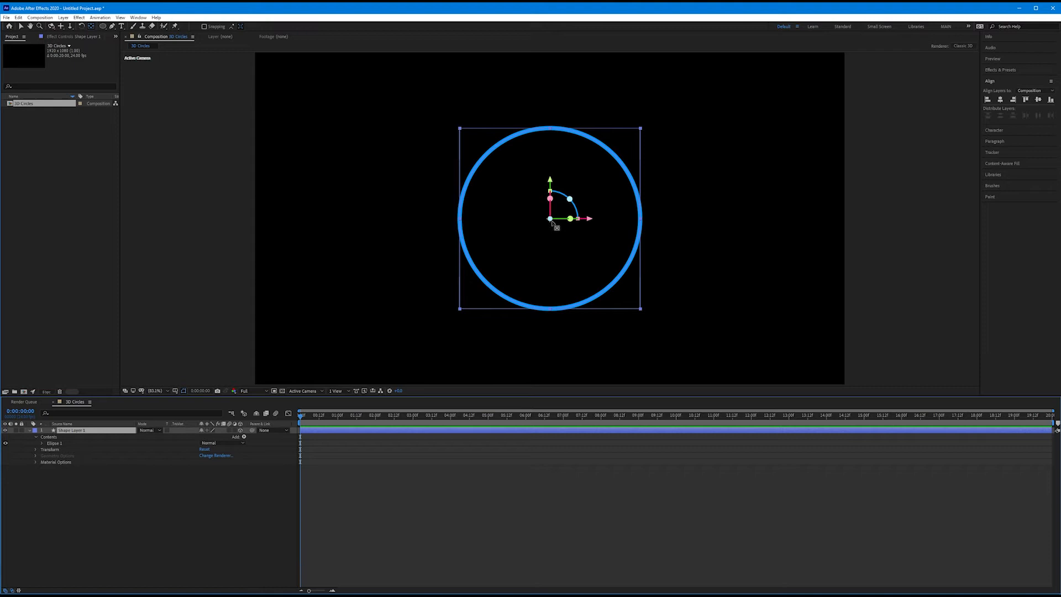
{"action": "mouse_move", "coordinate": [518, 289]}
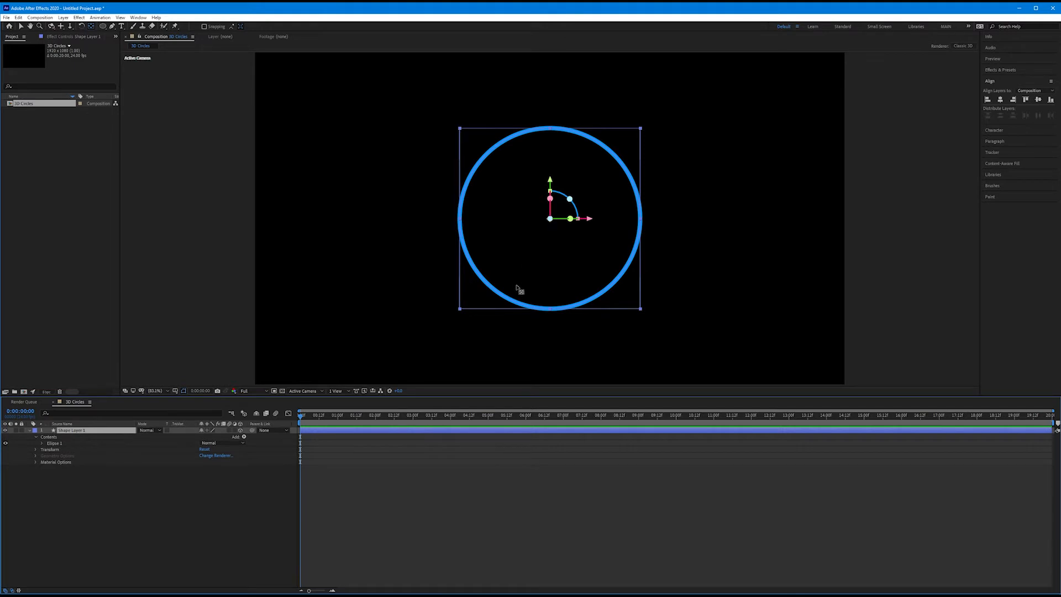
{"action": "mouse_move", "coordinate": [648, 250]}
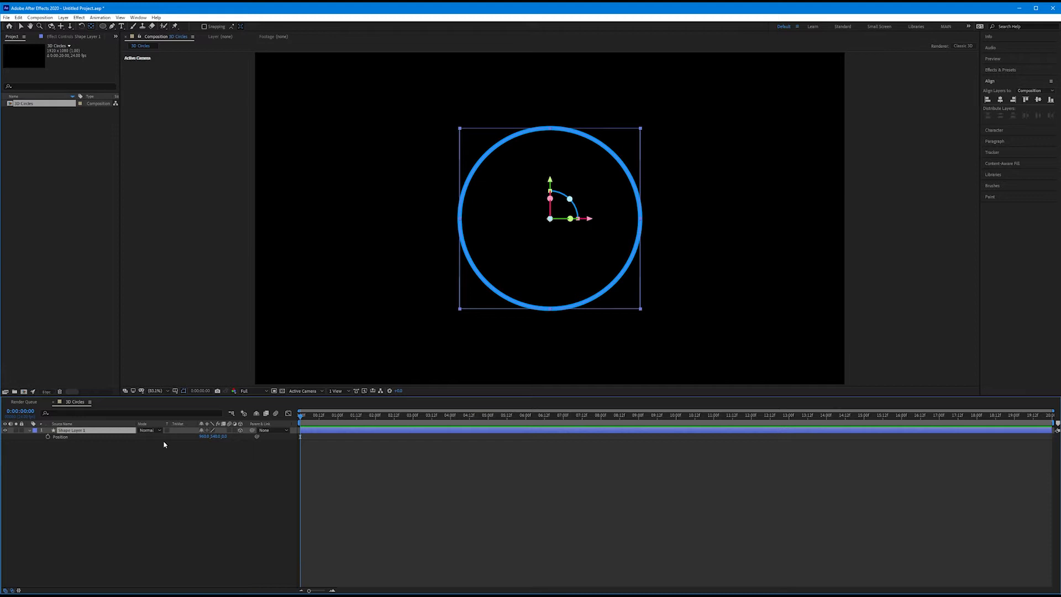
{"action": "mouse_move", "coordinate": [178, 446]}
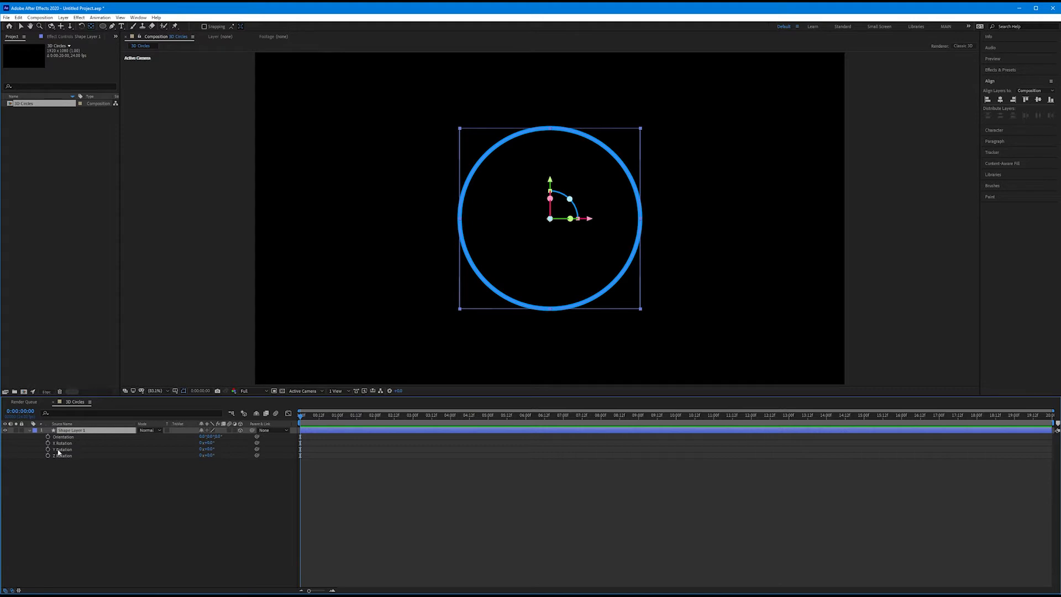
{"action": "mouse_move", "coordinate": [62, 459]}
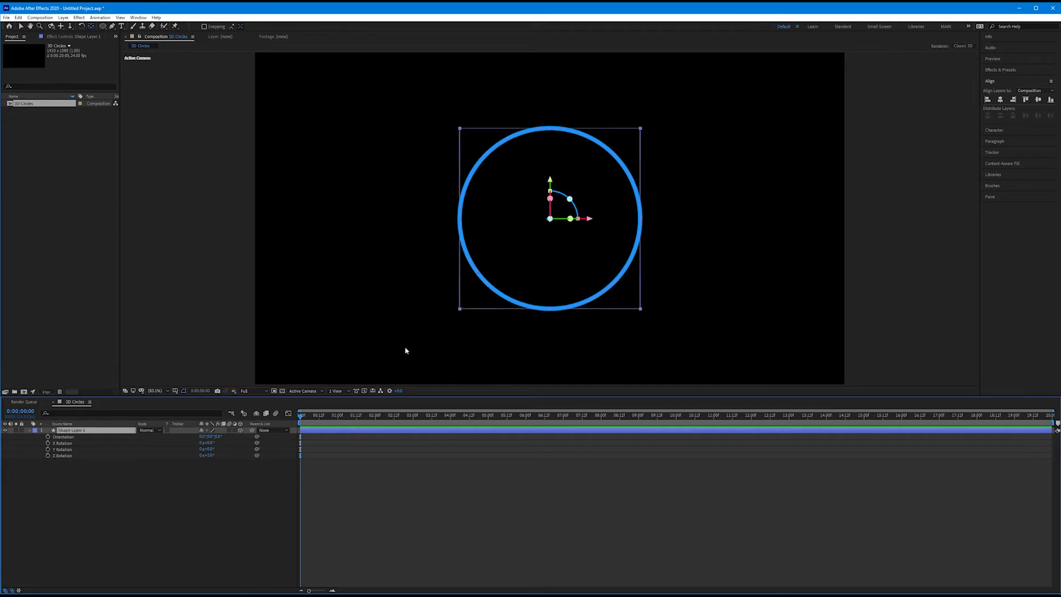
{"action": "mouse_move", "coordinate": [190, 438]}
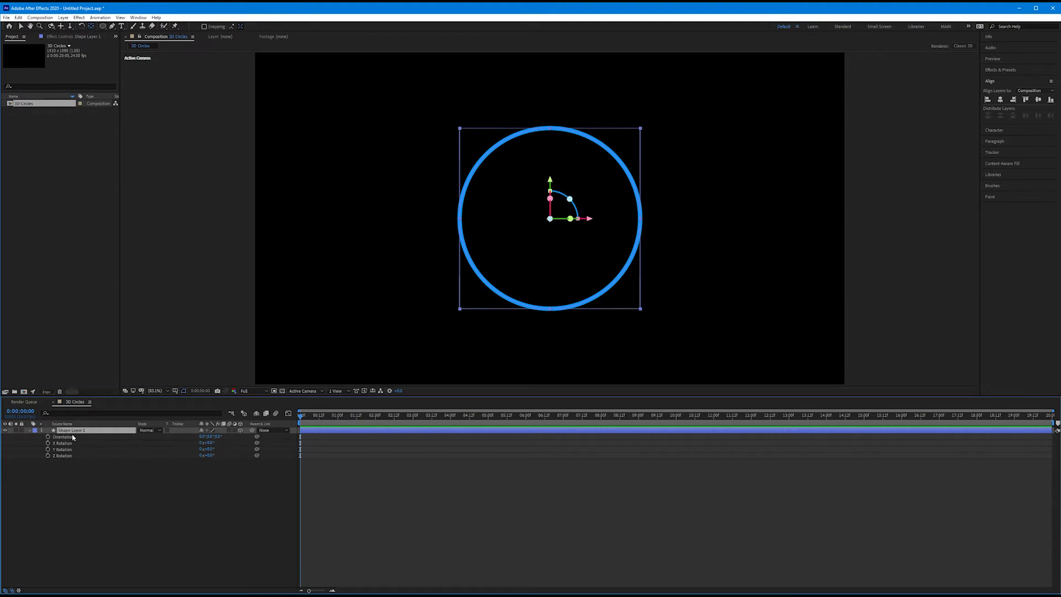
- Select Shape Layer 1 so it can be duplicated into four circle layers
{"action": "left_click", "coordinate": [48, 430]}
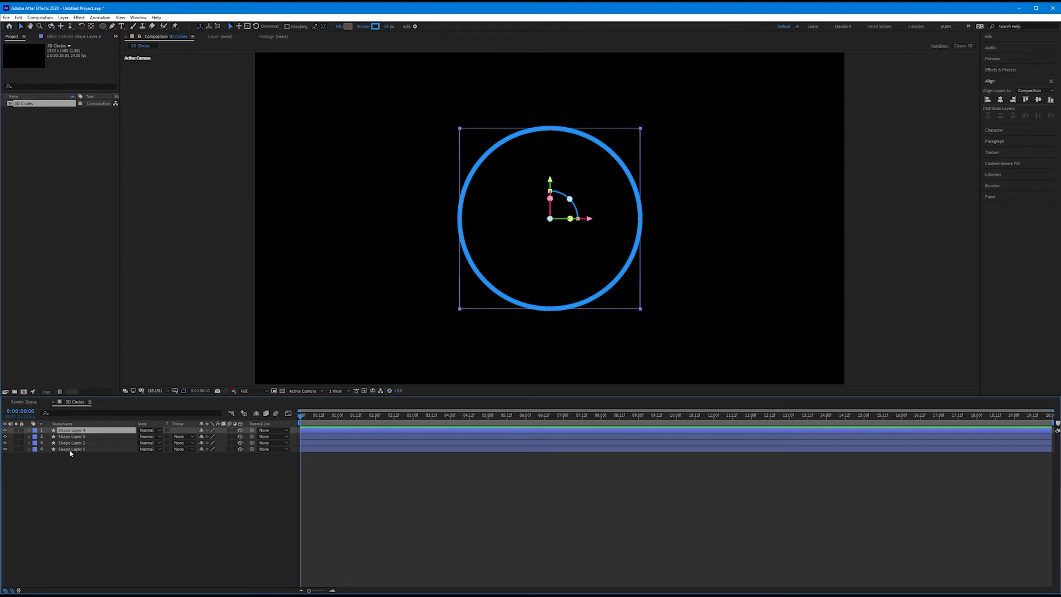
{"action": "mouse_move", "coordinate": [81, 438]}
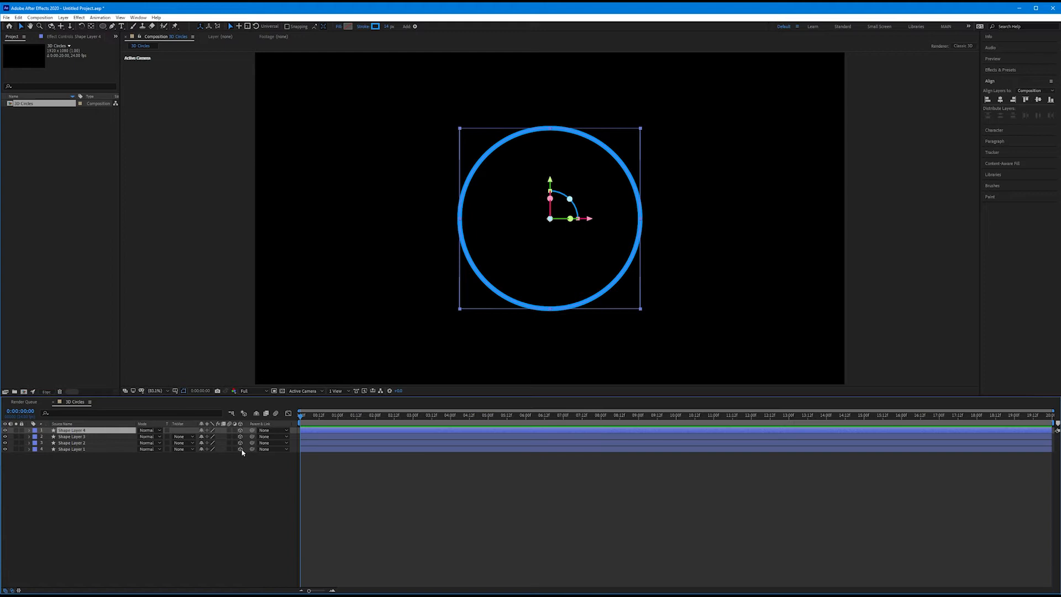
{"action": "mouse_move", "coordinate": [524, 272]}
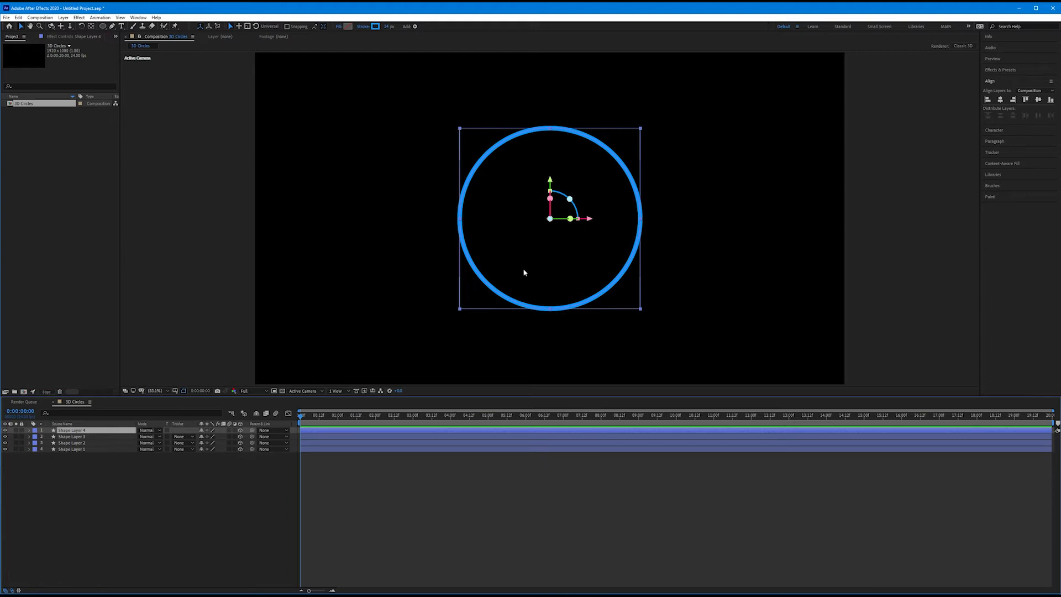
{"action": "mouse_move", "coordinate": [587, 264]}
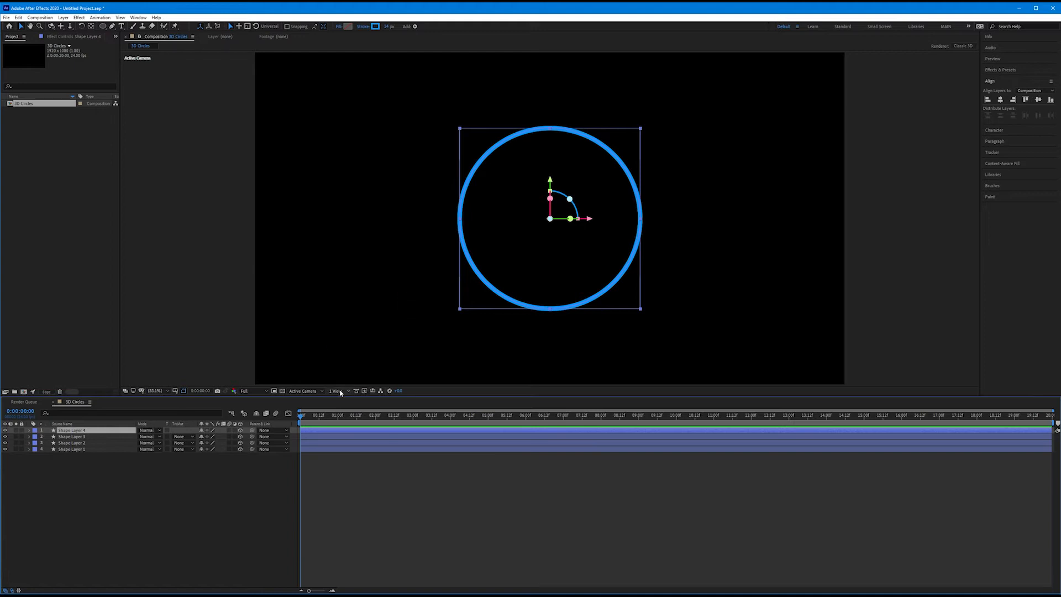
{"action": "mouse_move", "coordinate": [339, 391]}
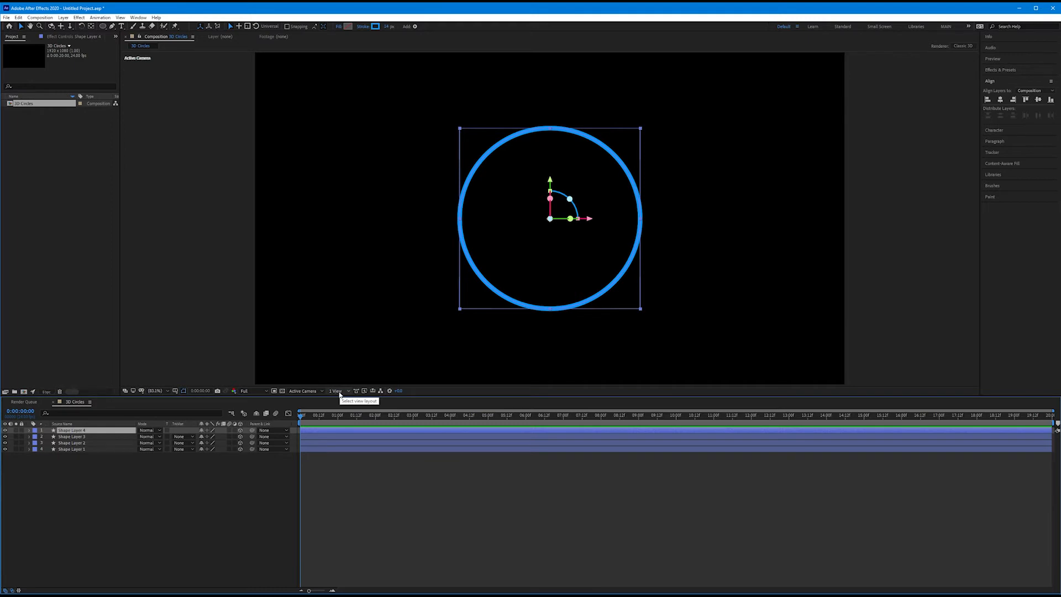
- Switch the viewer layout to 2 Views - Horizontal, Top beside Active Camera
{"action": "left_click", "coordinate": [336, 391]}
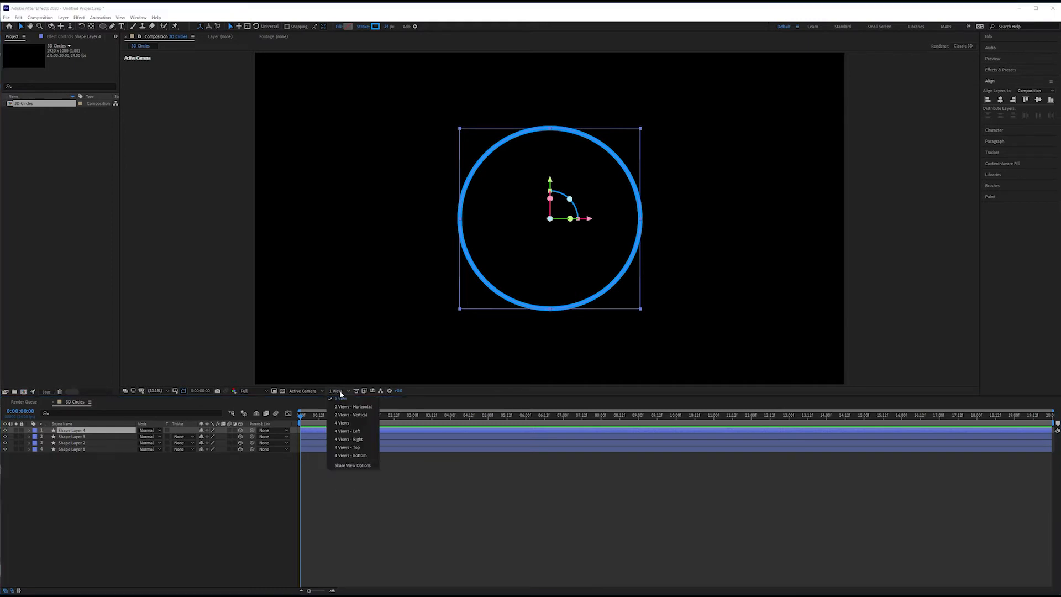
{"action": "mouse_move", "coordinate": [359, 447]}
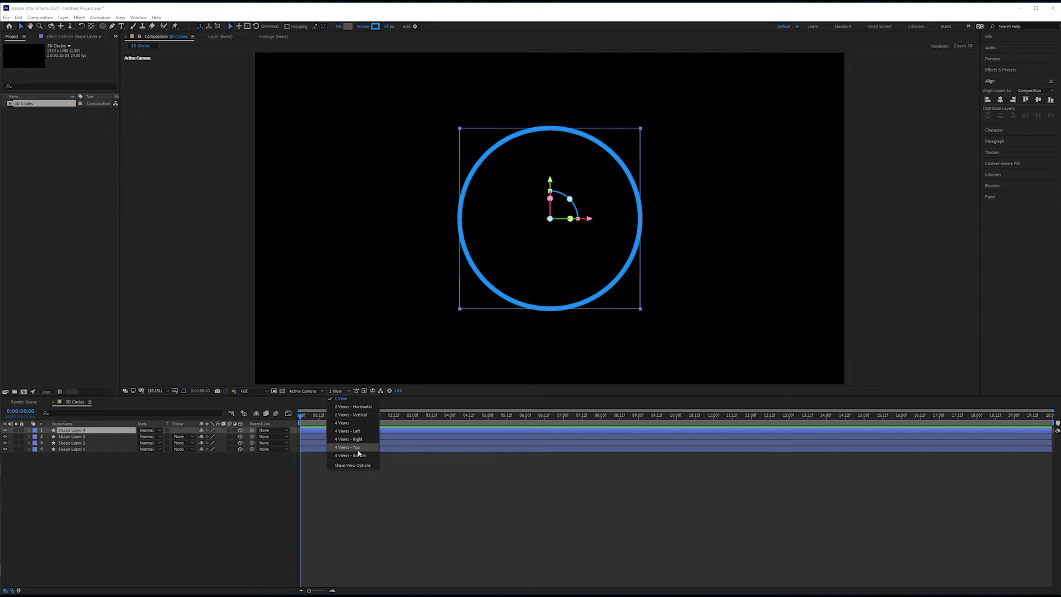
{"action": "mouse_move", "coordinate": [351, 414]}
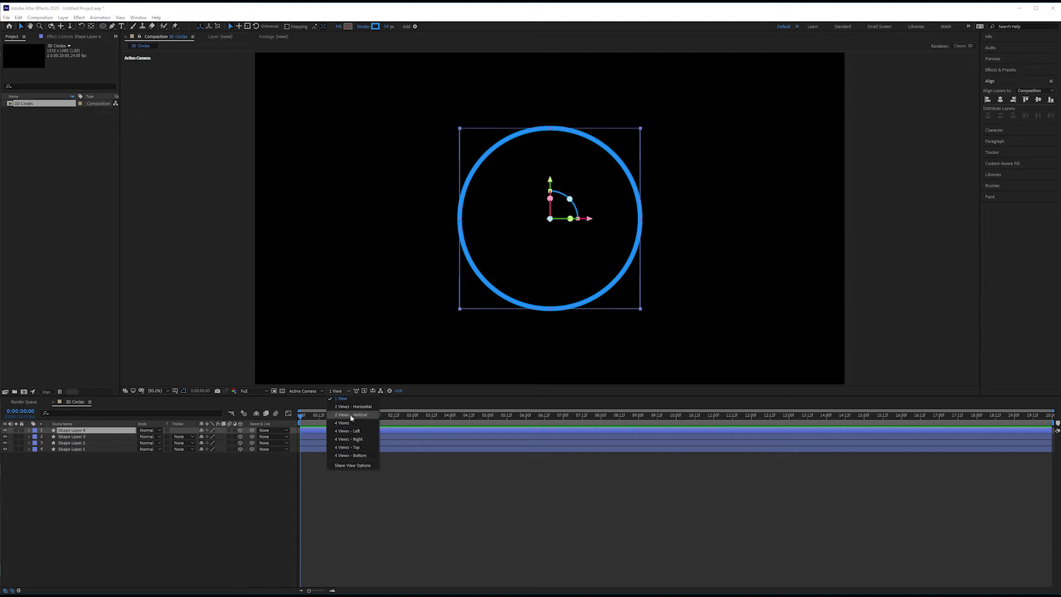
{"action": "mouse_move", "coordinate": [352, 406]}
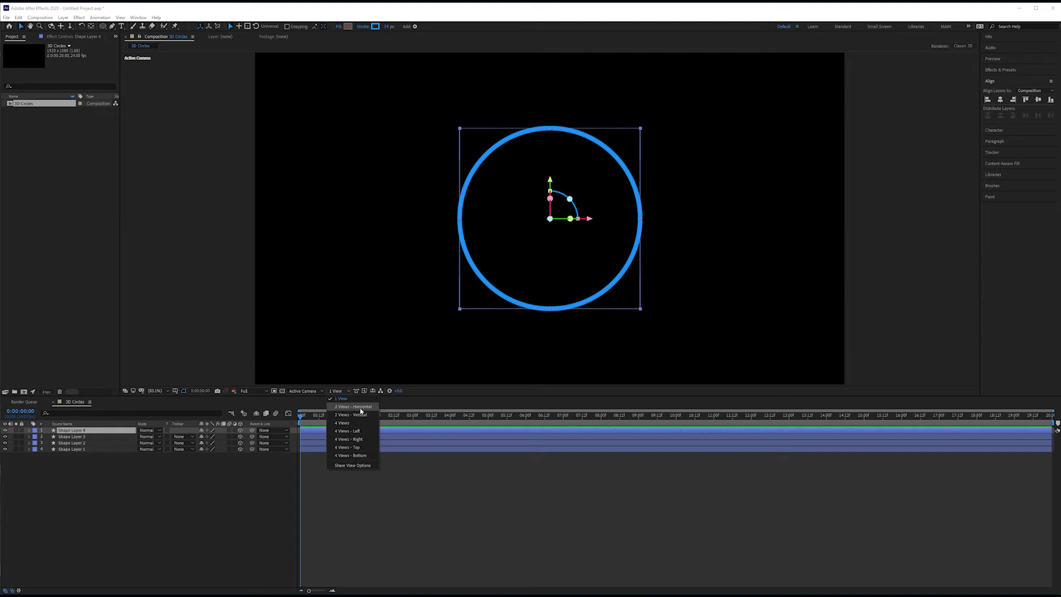
{"action": "left_click", "coordinate": [352, 406]}
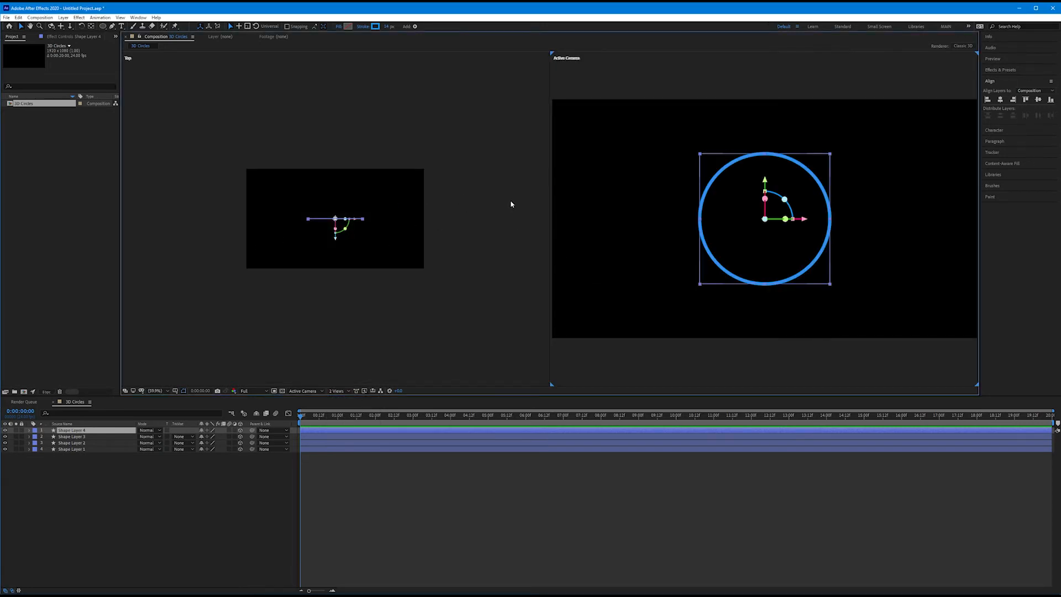
{"action": "mouse_move", "coordinate": [578, 60]}
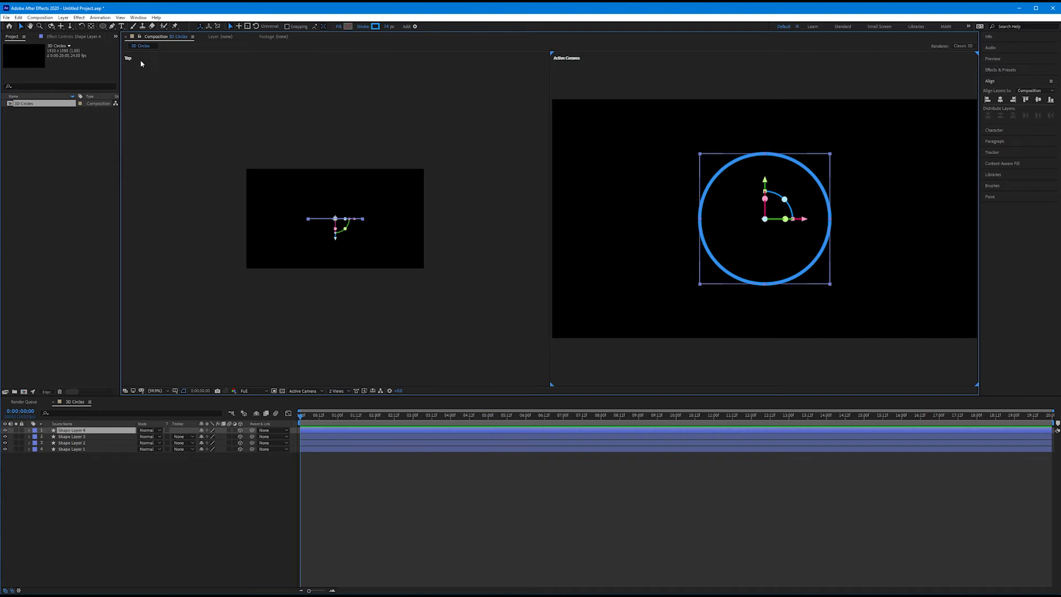
{"action": "mouse_move", "coordinate": [569, 59]}
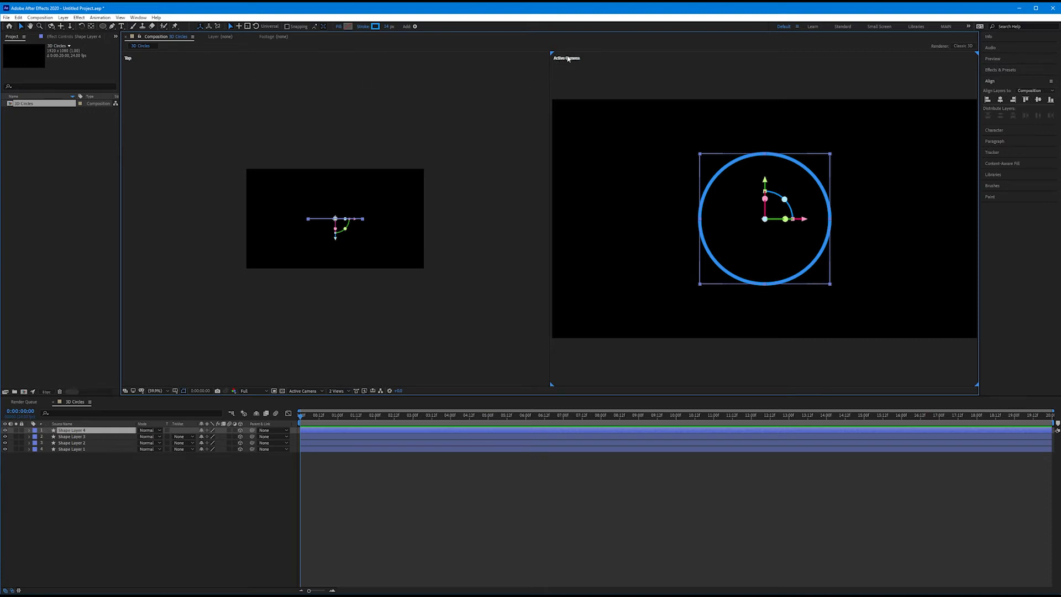
{"action": "mouse_move", "coordinate": [306, 54]}
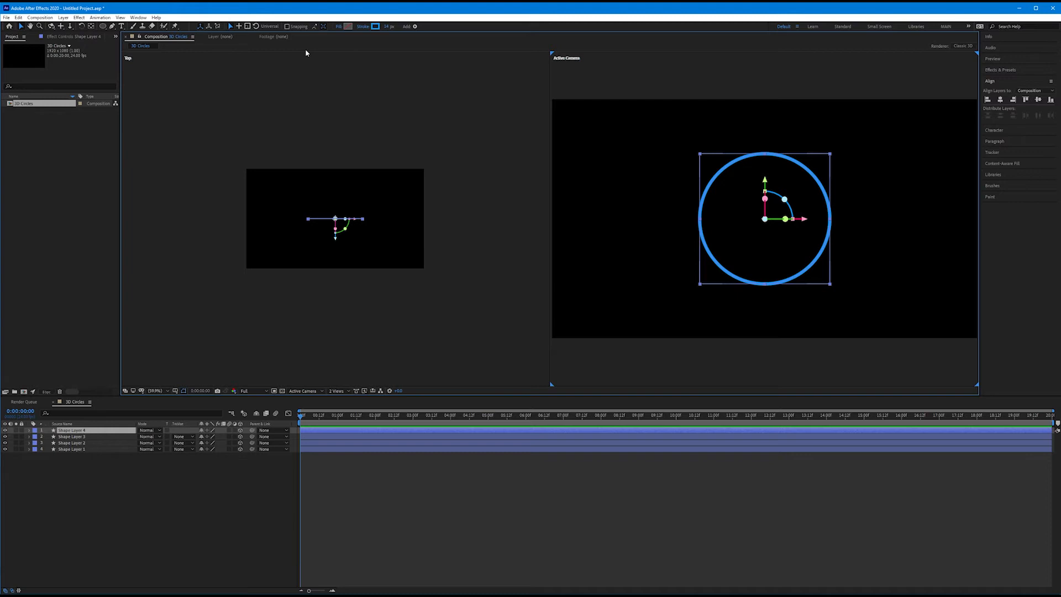
{"action": "mouse_move", "coordinate": [129, 63]}
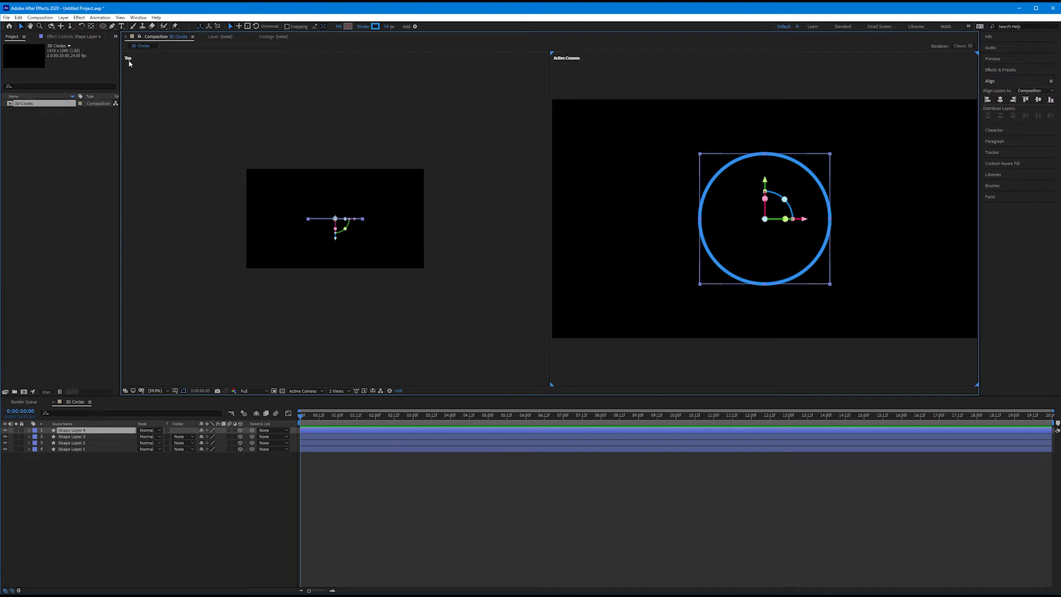
{"action": "mouse_move", "coordinate": [181, 155]}
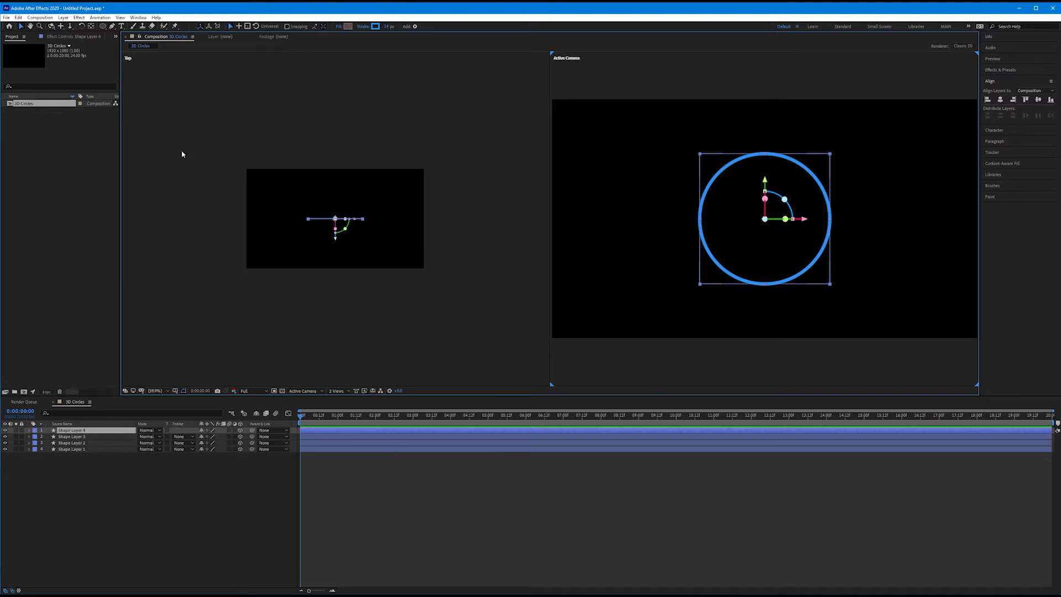
{"action": "left_click", "coordinate": [519, 75]}
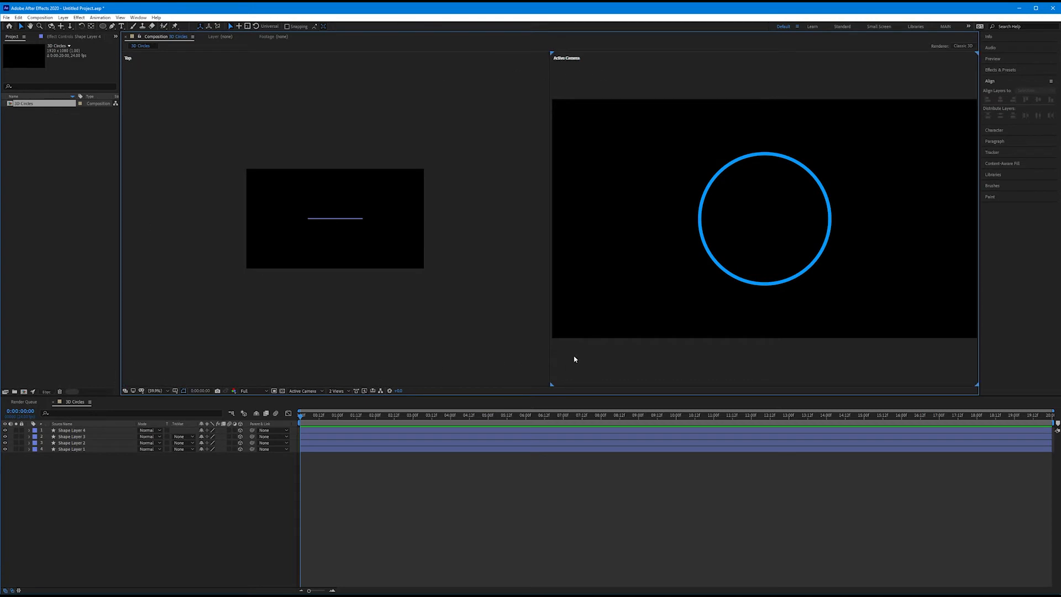
{"action": "mouse_move", "coordinate": [420, 370]}
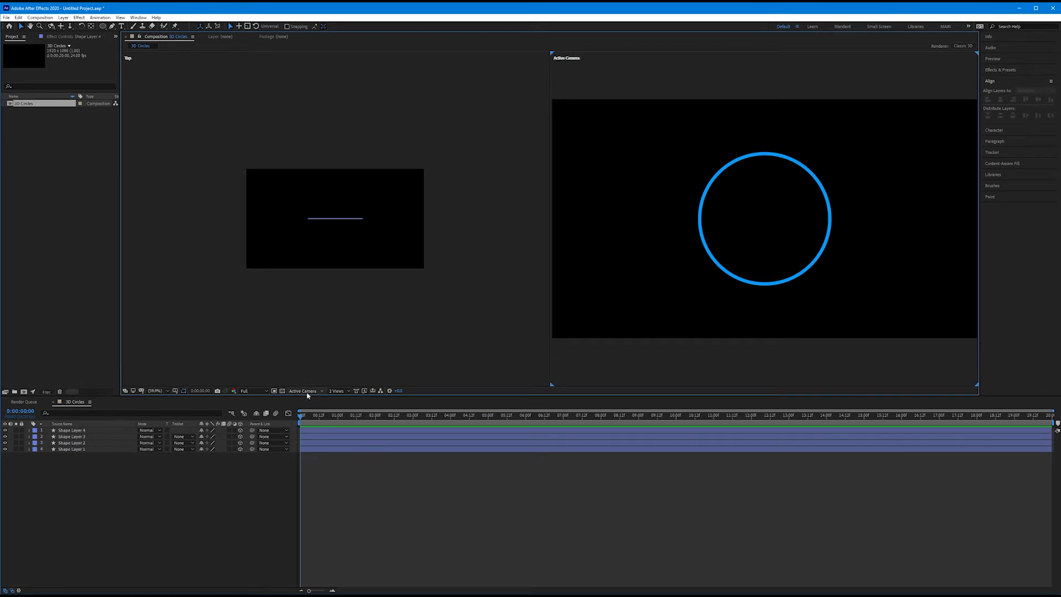
{"action": "left_click", "coordinate": [304, 391]}
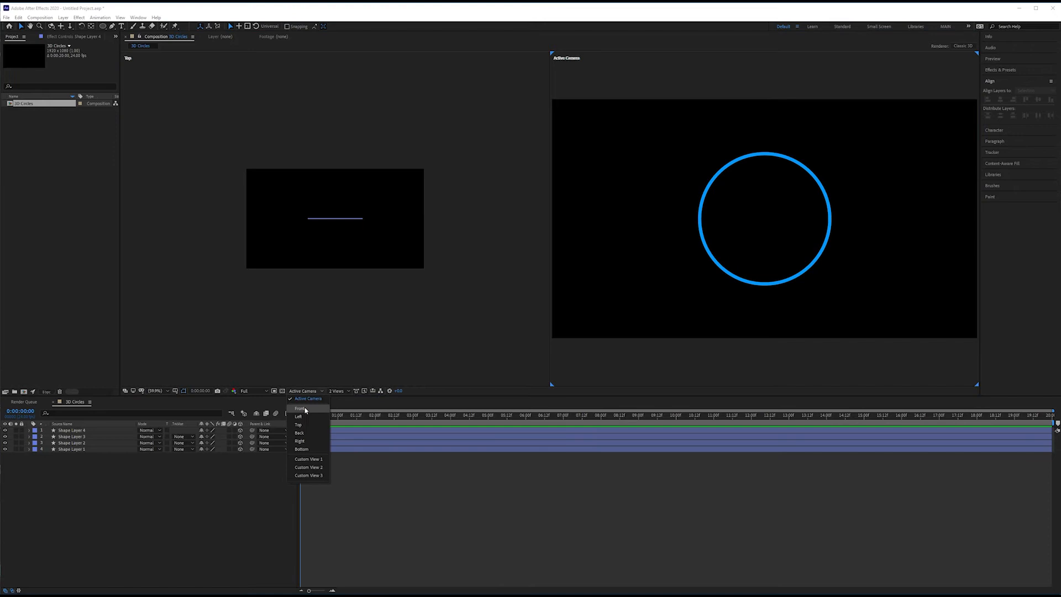
{"action": "left_click", "coordinate": [298, 424]}
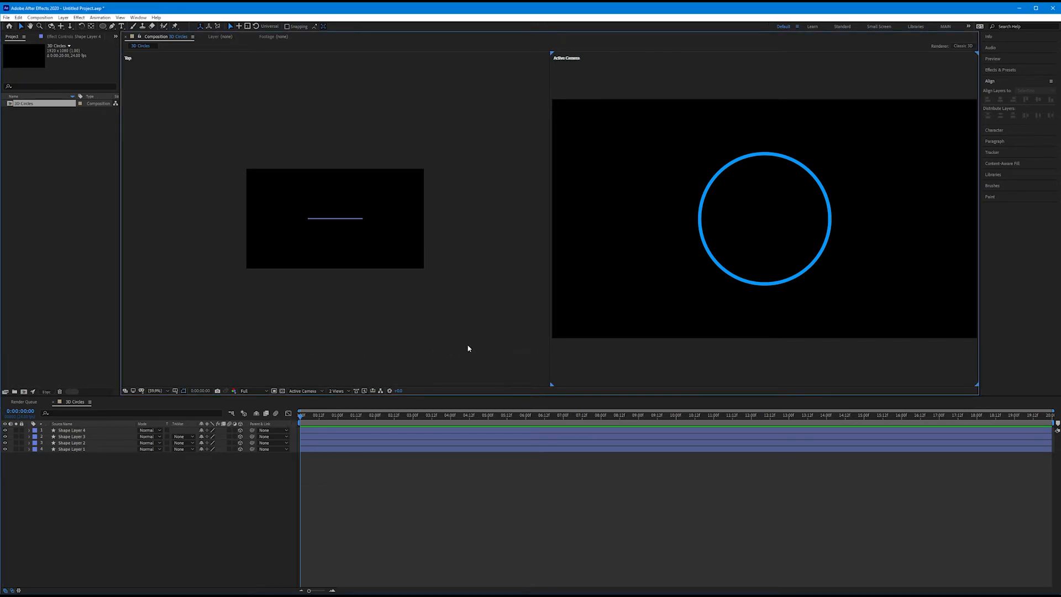
{"action": "left_click", "coordinate": [304, 391]}
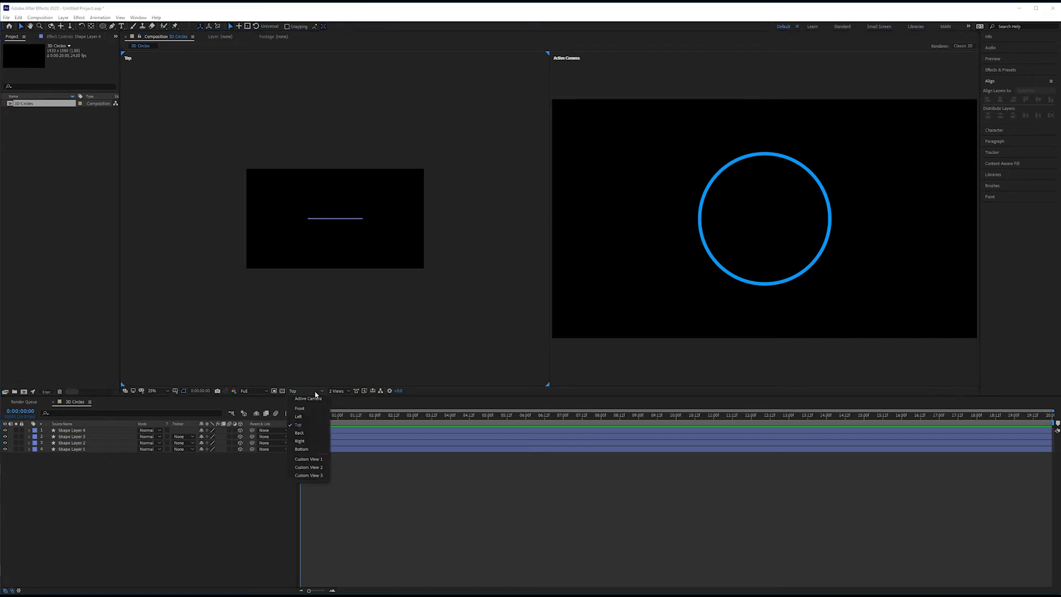
{"action": "mouse_move", "coordinate": [299, 425]}
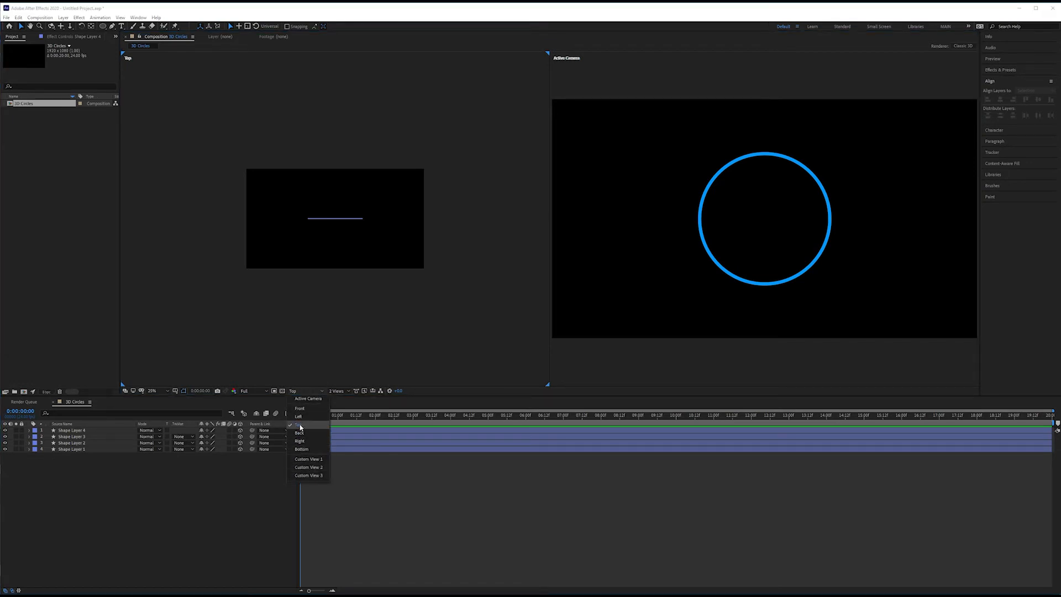
{"action": "left_click", "coordinate": [312, 286]}
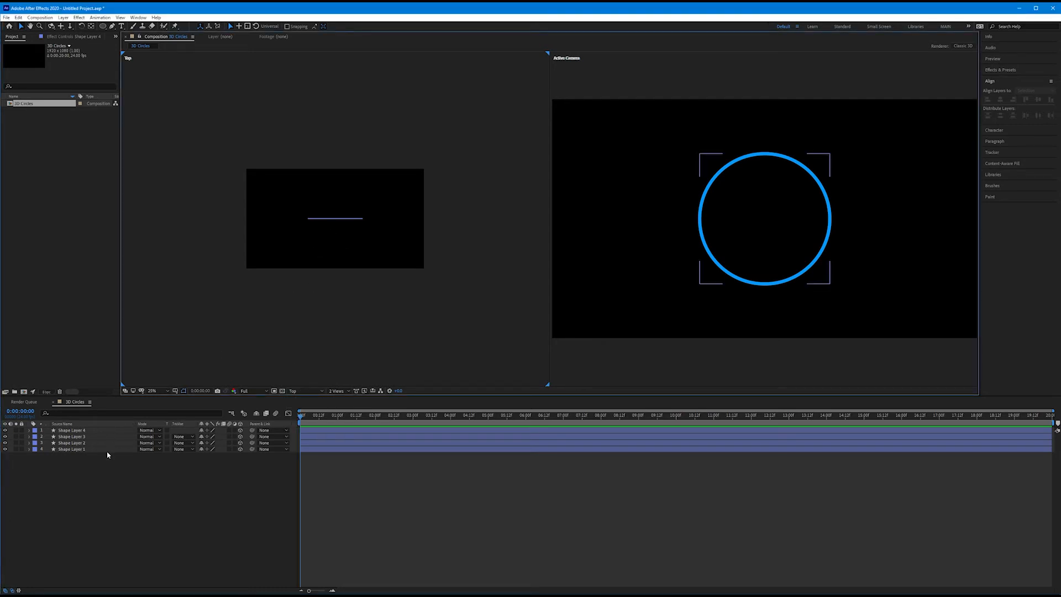
{"action": "mouse_move", "coordinate": [316, 223]}
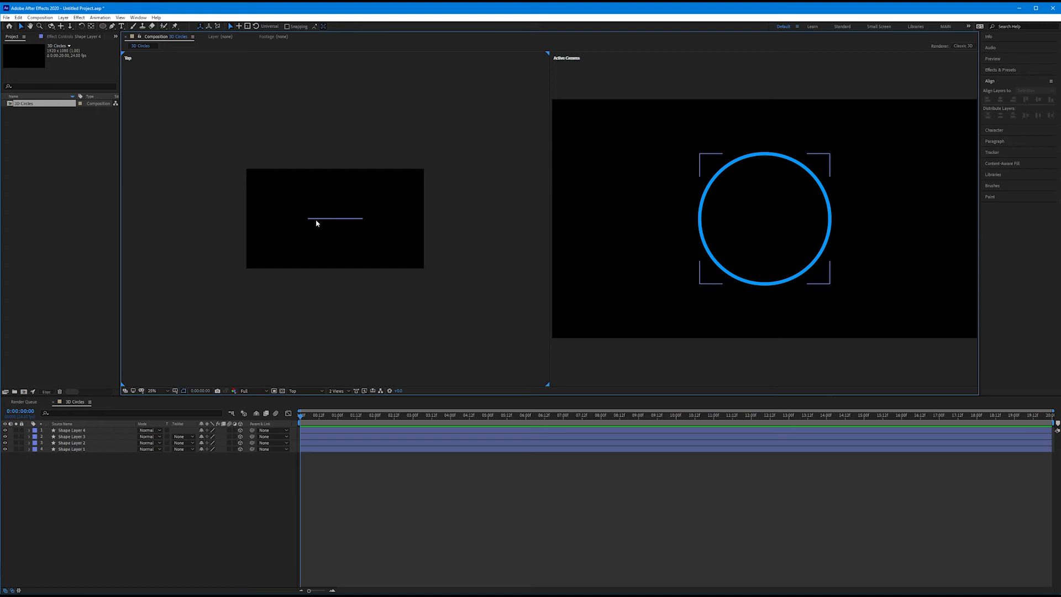
{"action": "mouse_move", "coordinate": [325, 222]}
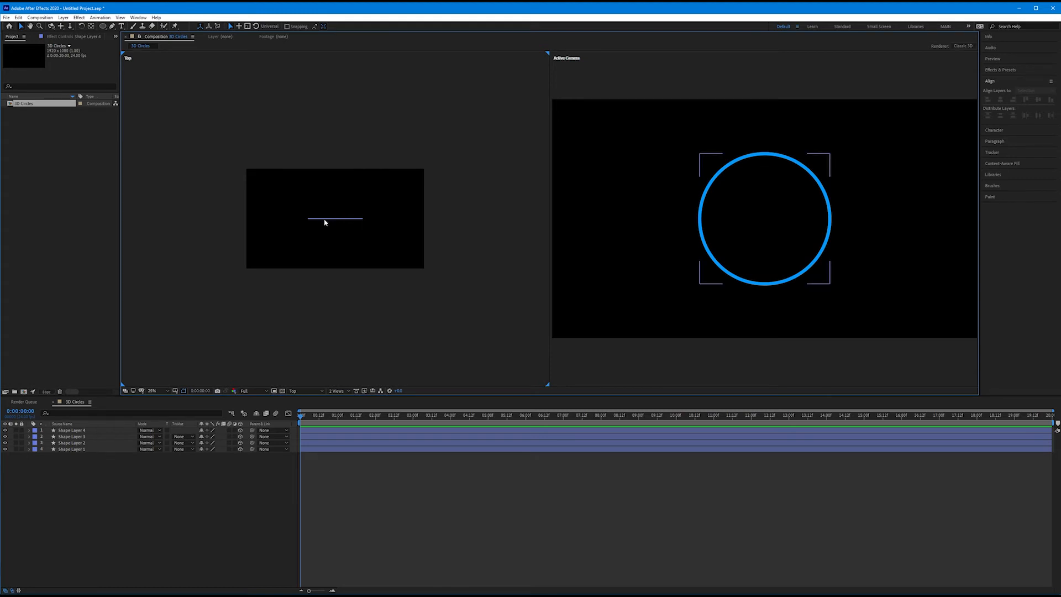
{"action": "left_click", "coordinate": [331, 131]}
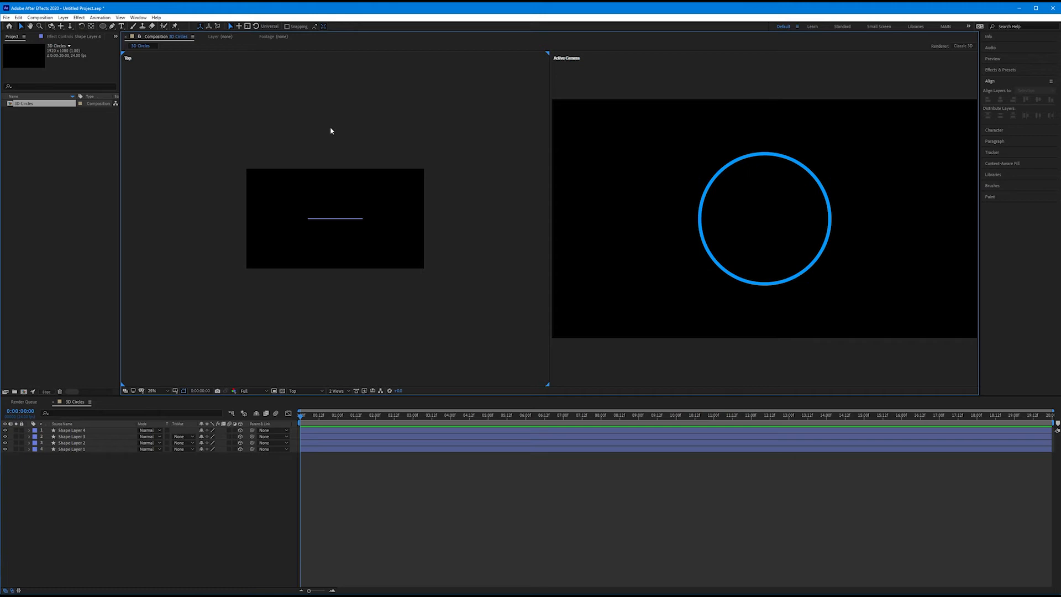
{"action": "mouse_move", "coordinate": [345, 252]}
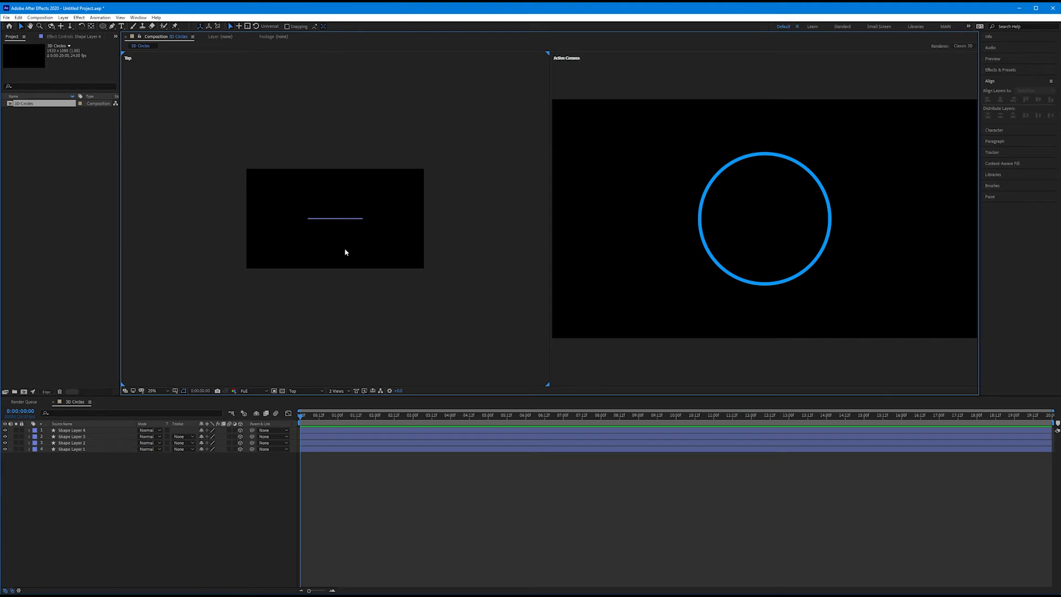
{"action": "mouse_move", "coordinate": [342, 356]}
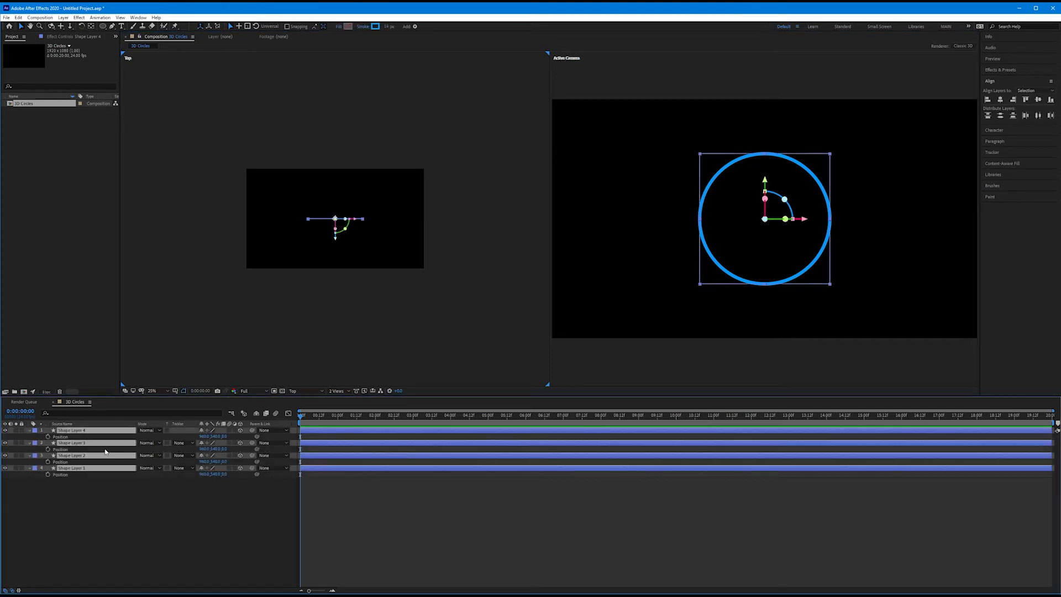
- Deselect the shape layers, then reselect Shape Layer 1
{"action": "left_click", "coordinate": [96, 483]}
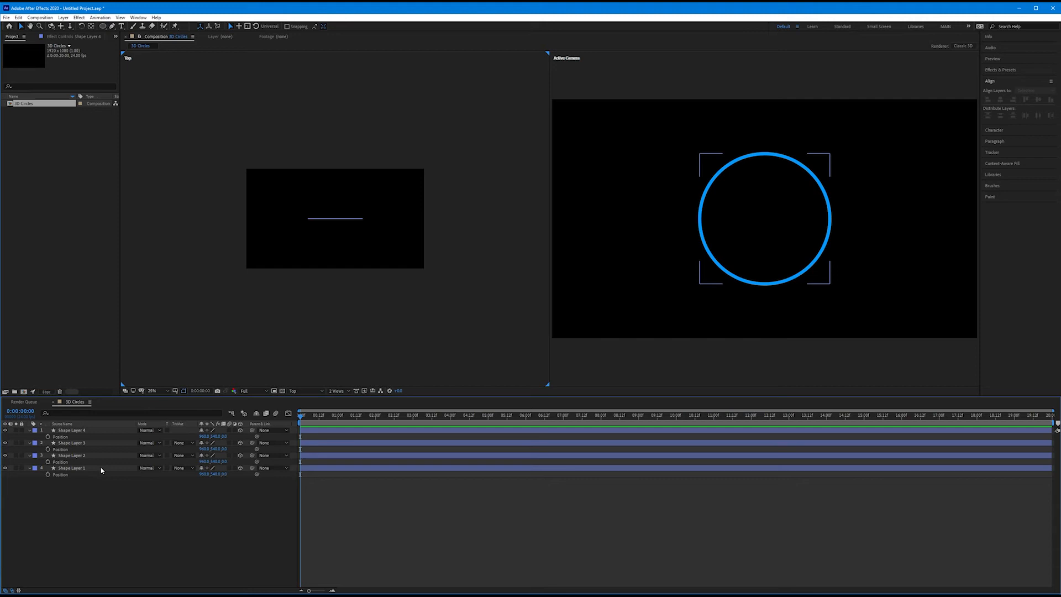
{"action": "left_click", "coordinate": [72, 467]}
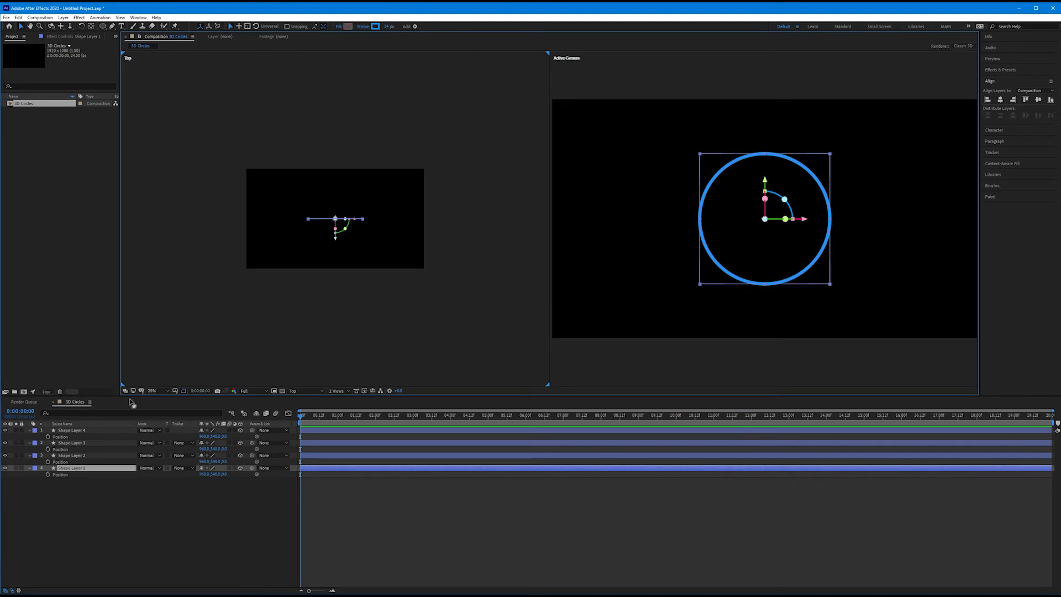
- Push Shape Layers 2, 3 and 4 to different Z depths in the Top view
{"action": "left_click", "coordinate": [72, 456]}
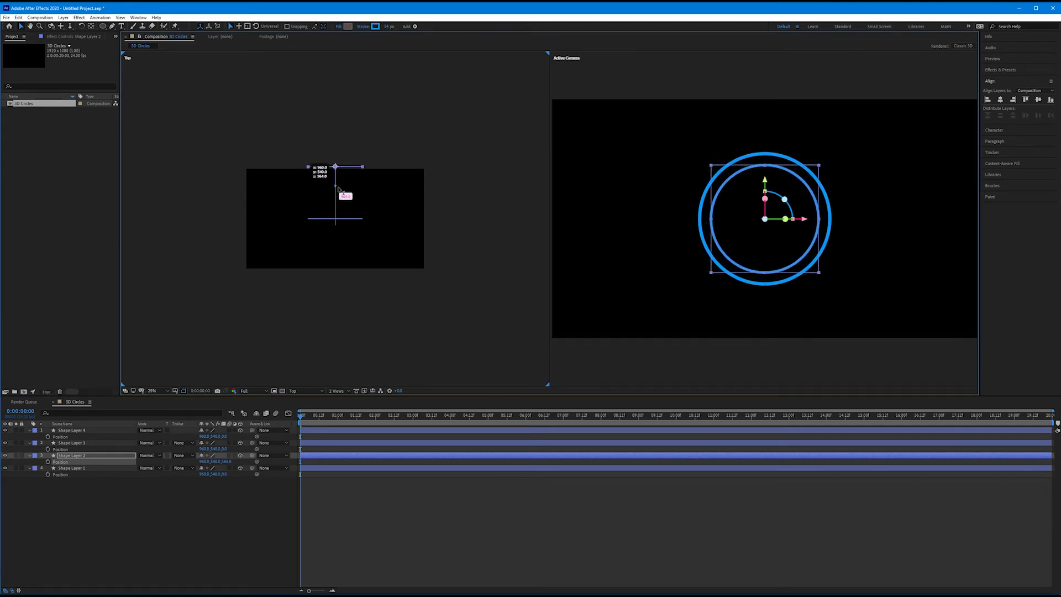
{"action": "left_click_drag", "start_coordinate": [336, 166], "coordinate": [337, 199]}
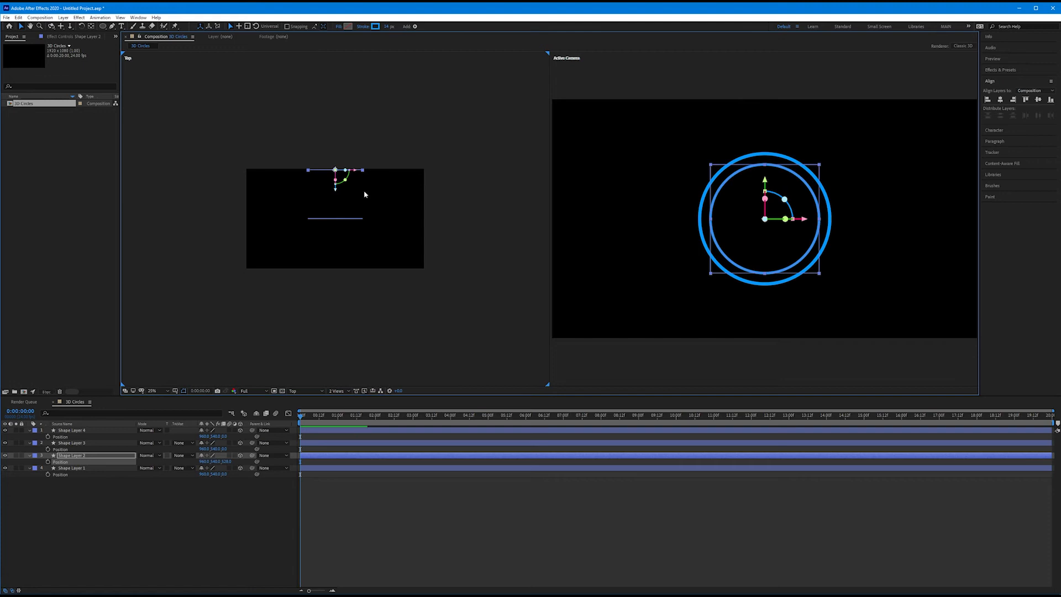
{"action": "left_click", "coordinate": [72, 443]}
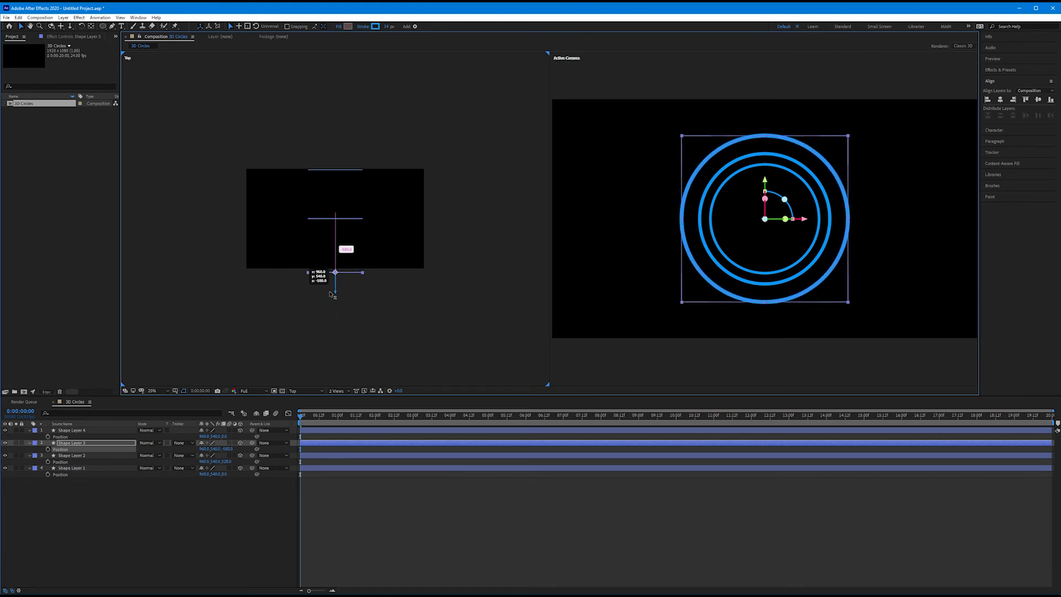
{"action": "left_click", "coordinate": [72, 430]}
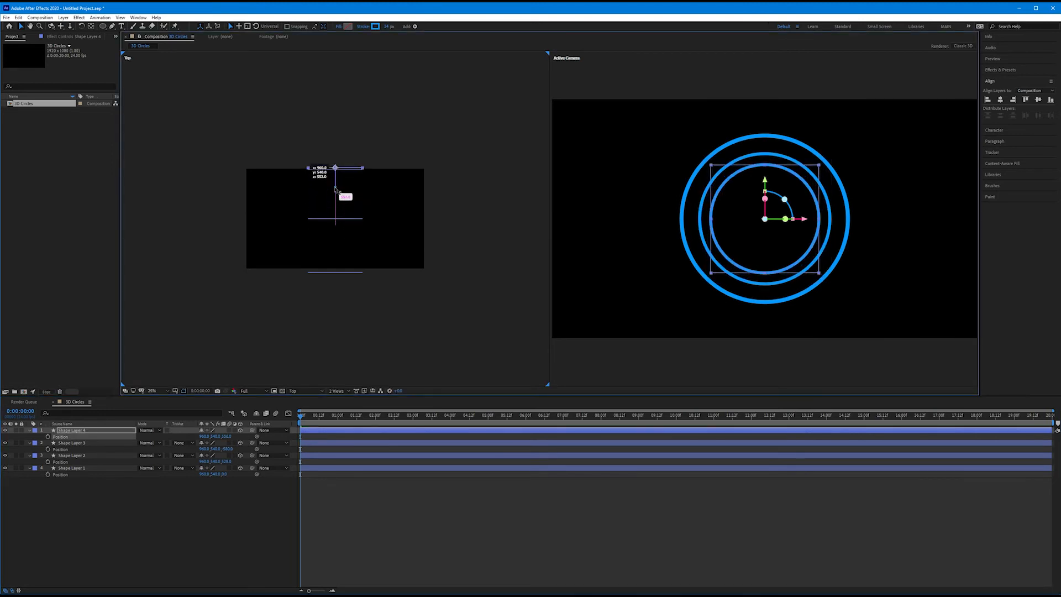
{"action": "left_click_drag", "start_coordinate": [335, 190], "coordinate": [335, 112]}
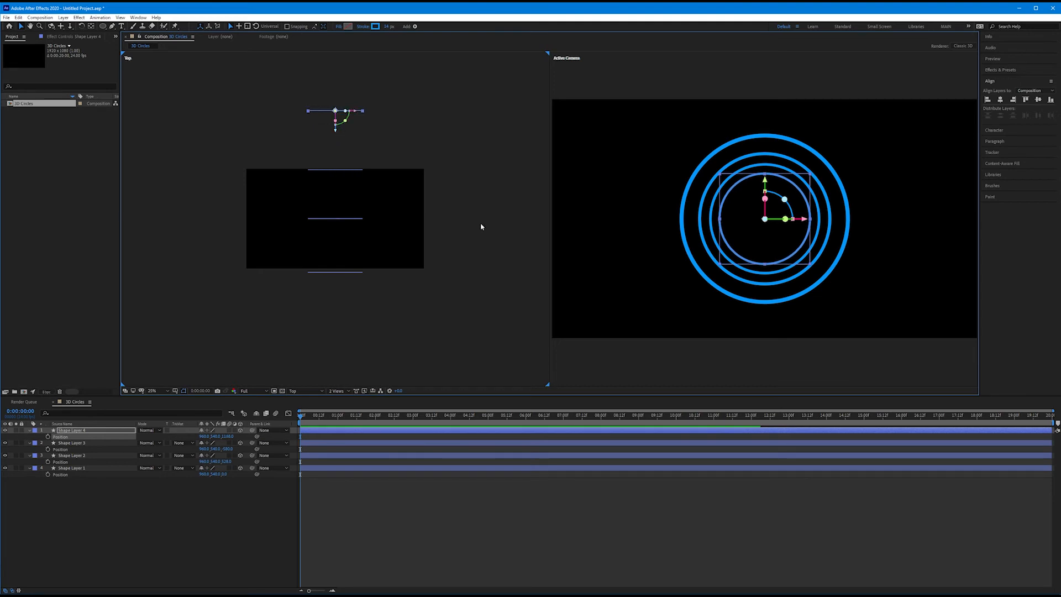
{"action": "mouse_move", "coordinate": [333, 208]}
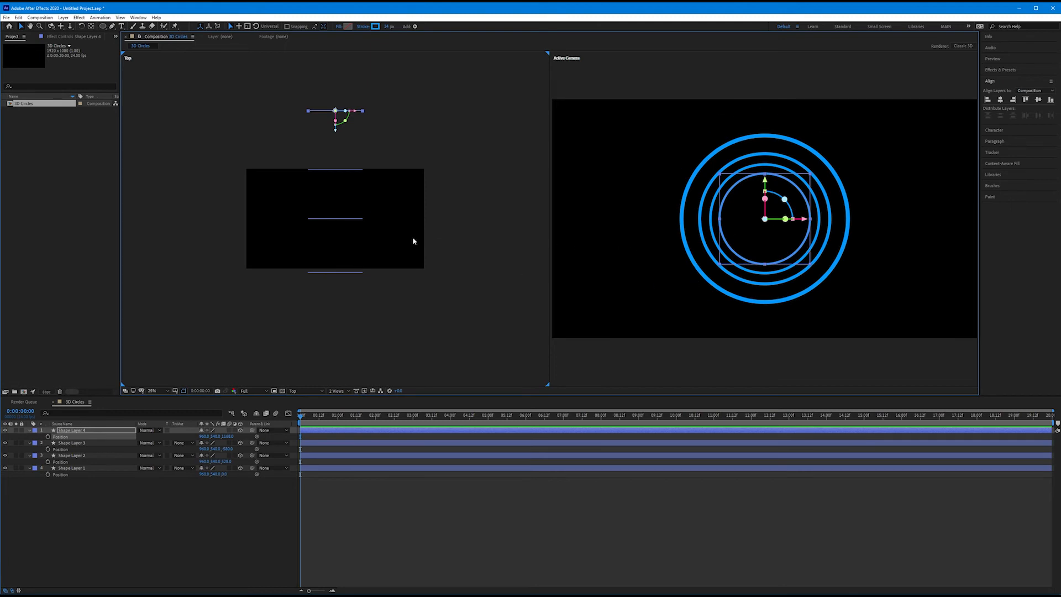
{"action": "mouse_move", "coordinate": [353, 149]}
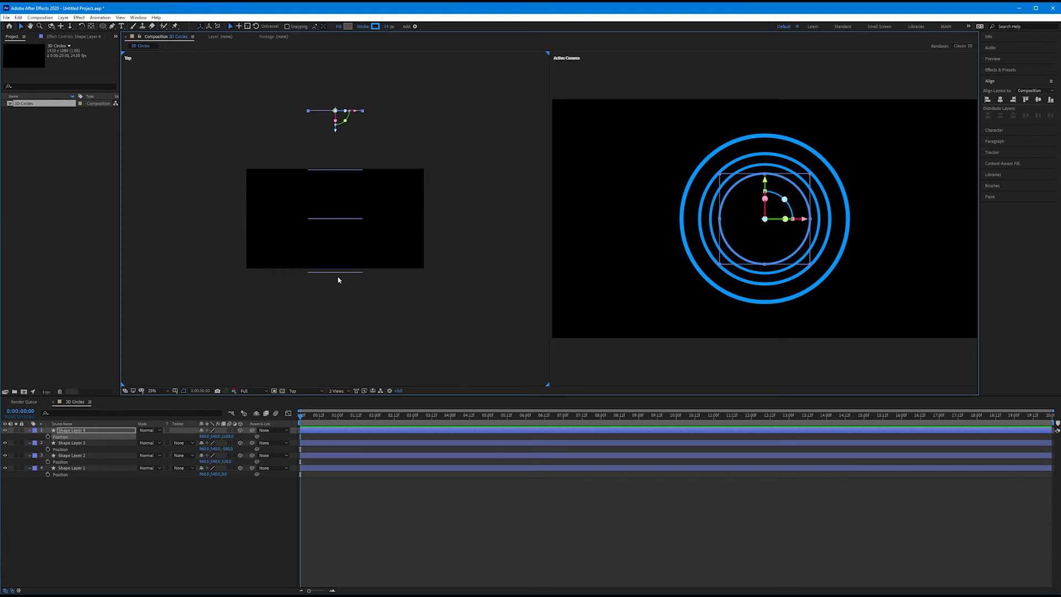
{"action": "mouse_move", "coordinate": [388, 236]}
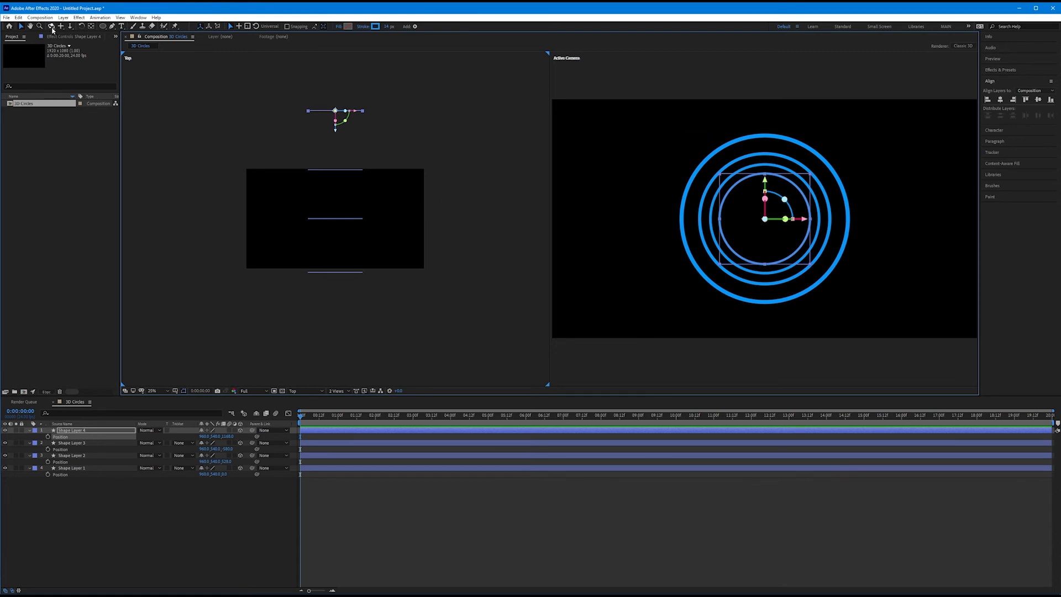
{"action": "mouse_move", "coordinate": [52, 27]}
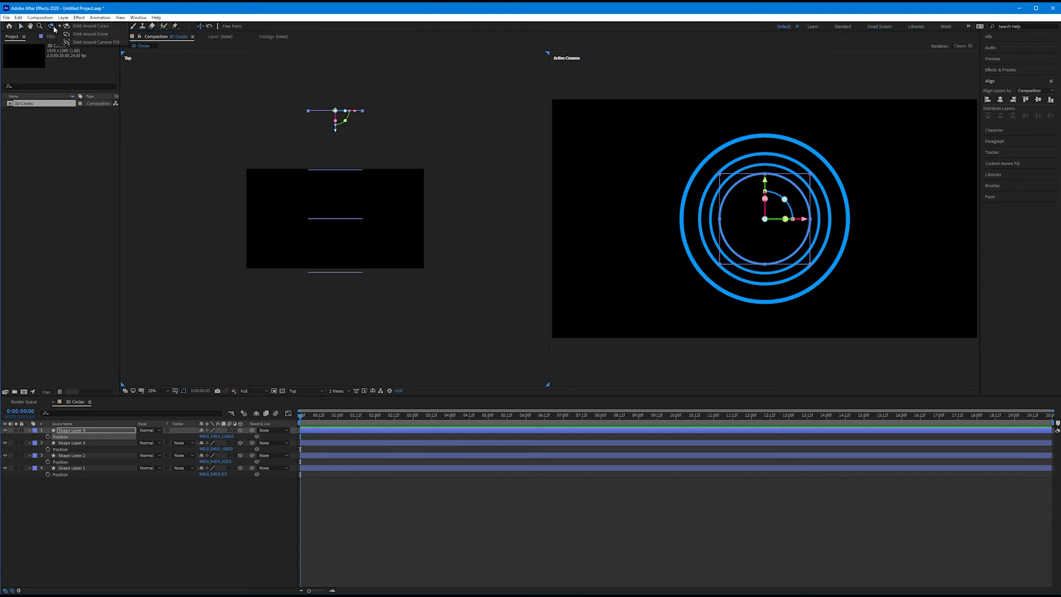
{"action": "mouse_move", "coordinate": [90, 33]}
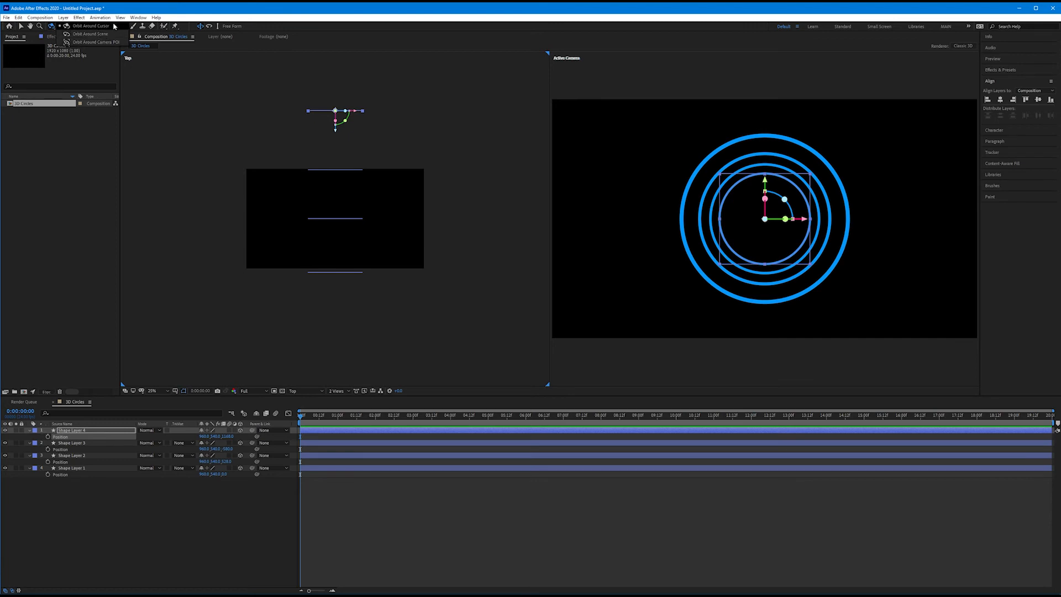
{"action": "mouse_move", "coordinate": [90, 34]}
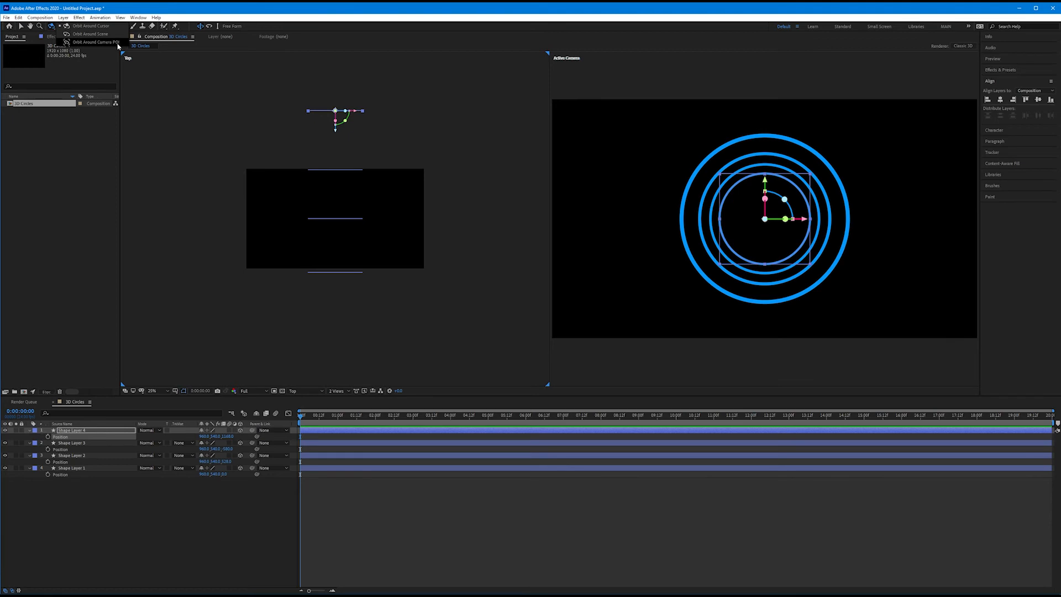
{"action": "mouse_move", "coordinate": [91, 34]}
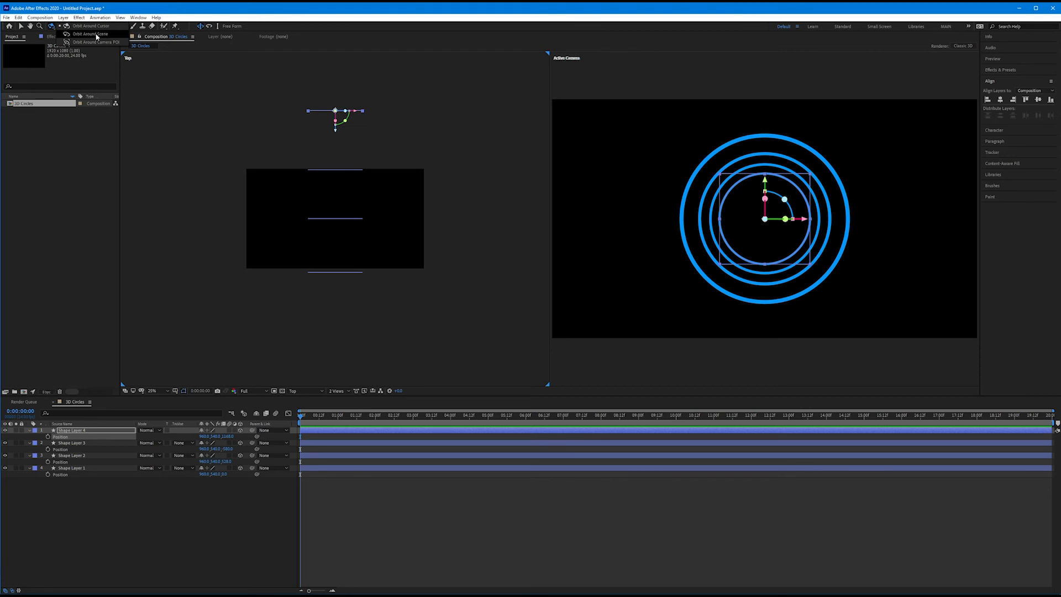
- Set the Orbit Camera tool to Orbit Around Scene
{"action": "left_click", "coordinate": [88, 34]}
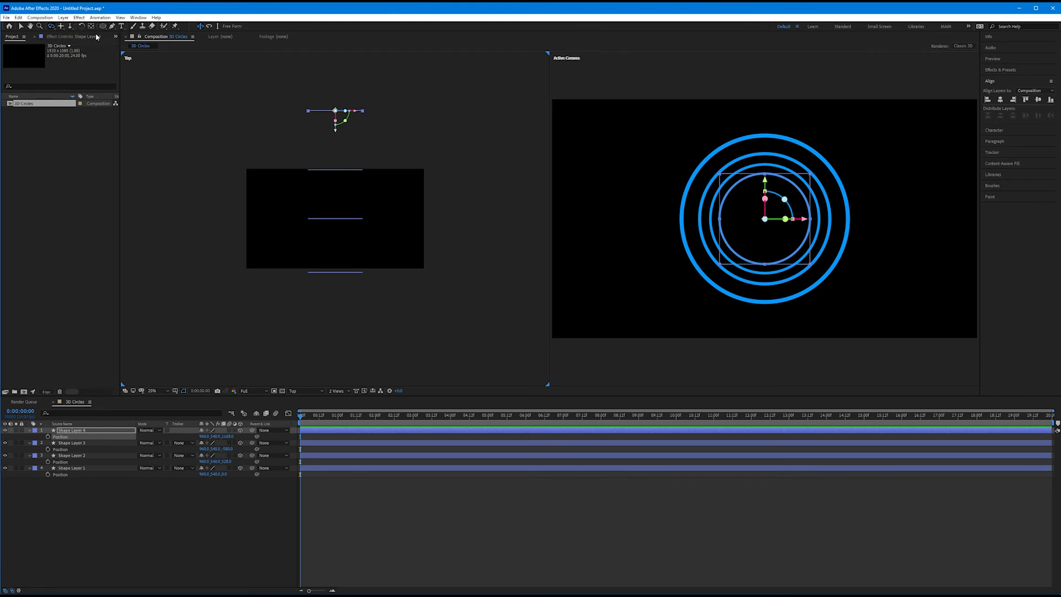
{"action": "mouse_move", "coordinate": [753, 244]}
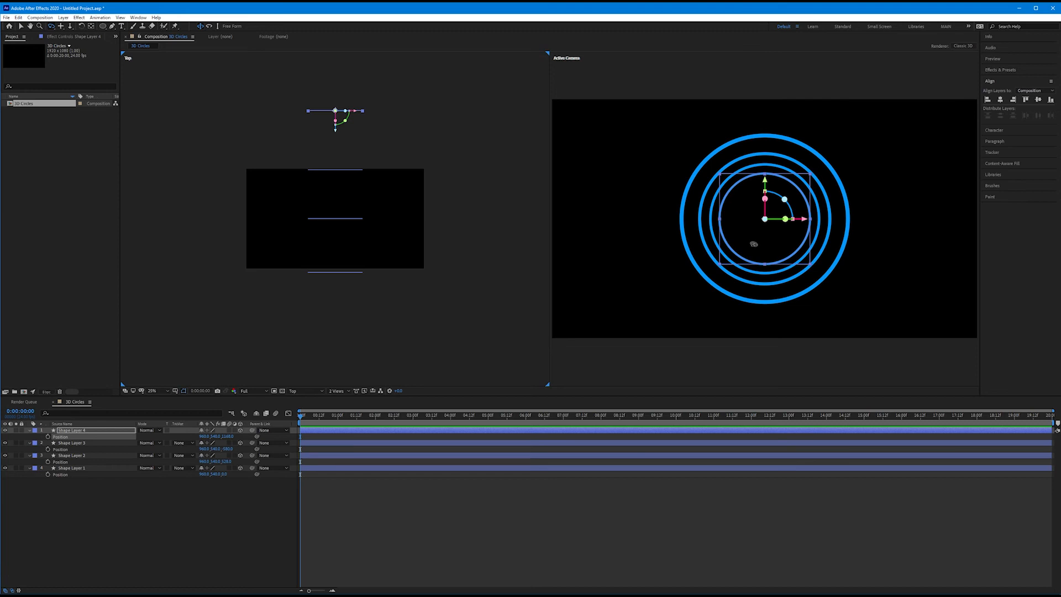
{"action": "mouse_move", "coordinate": [751, 239]}
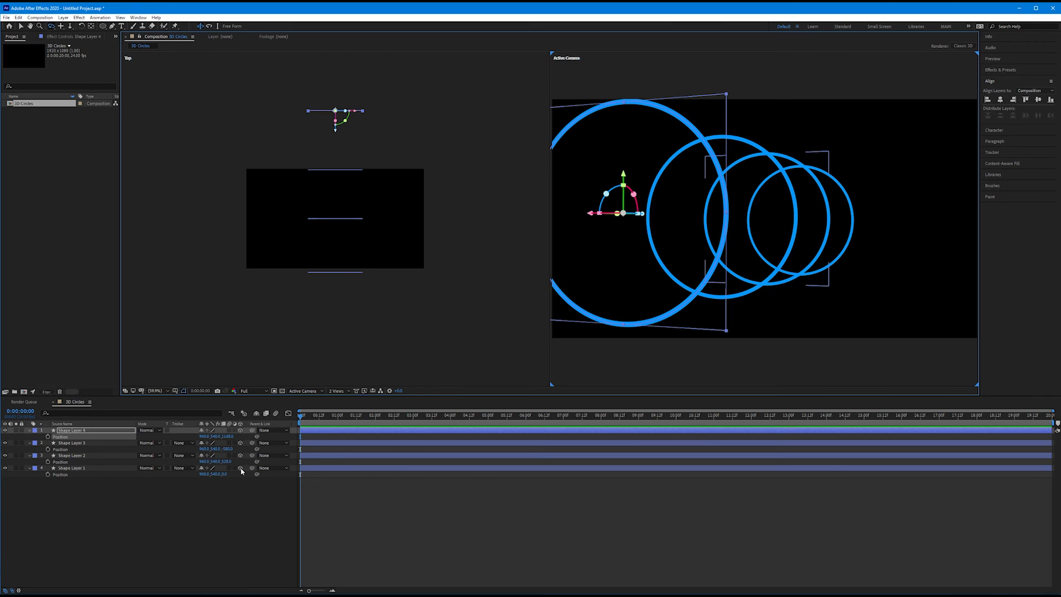
{"action": "left_click", "coordinate": [337, 391]}
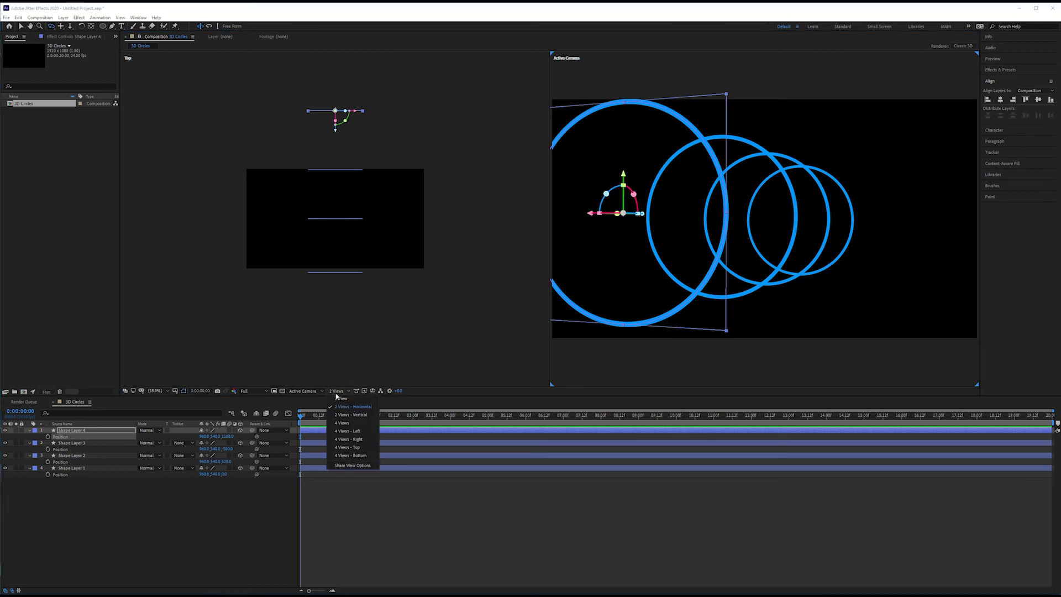
{"action": "mouse_move", "coordinate": [362, 410]}
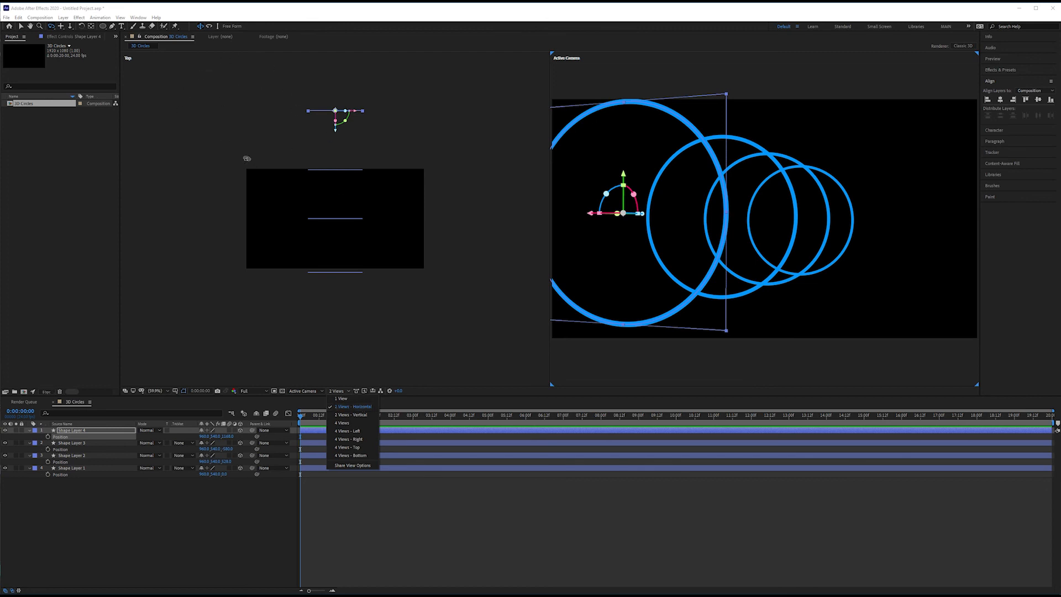
{"action": "mouse_move", "coordinate": [248, 305]}
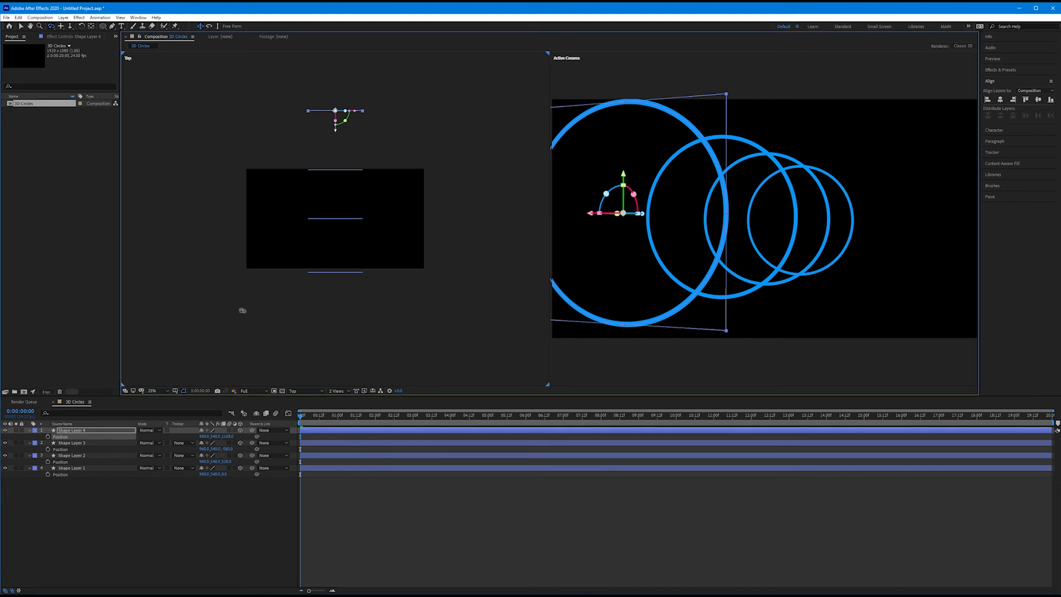
{"action": "mouse_move", "coordinate": [329, 283]}
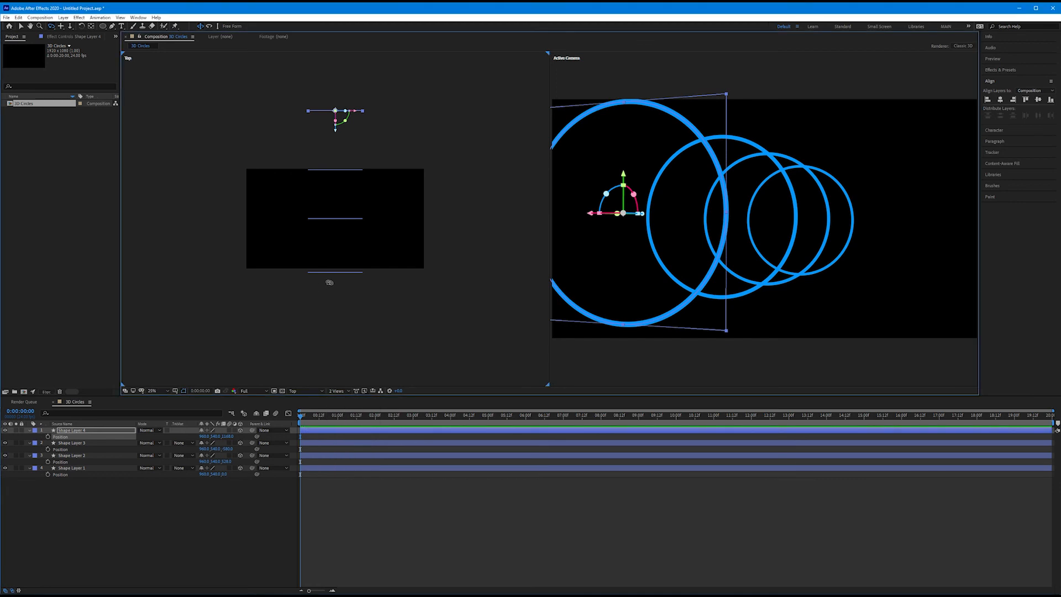